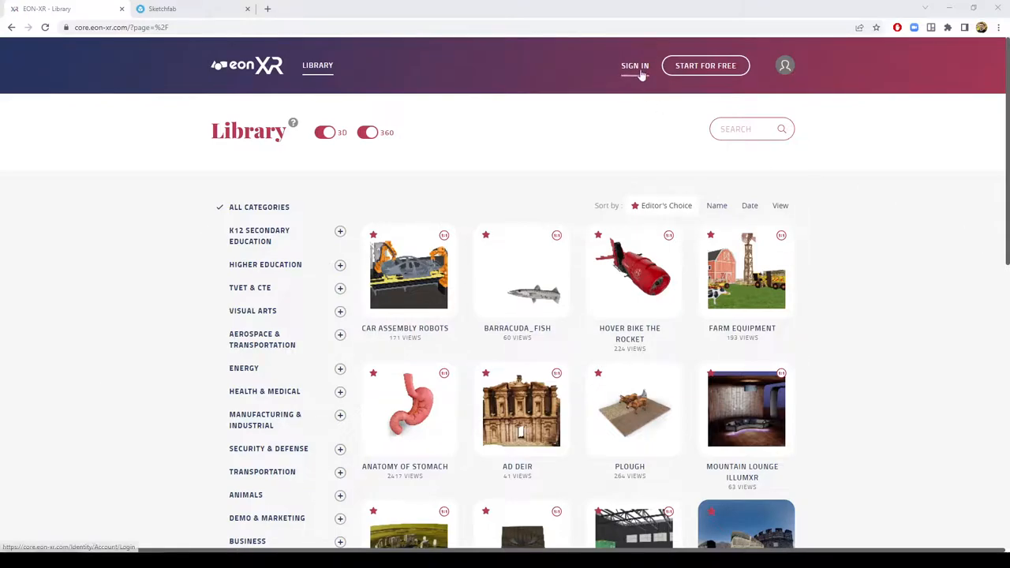
- Sign in to EON-XR with the saved credentials and bring up the 3D/360 import choices
{"action": "left_click", "coordinate": [634, 65]}
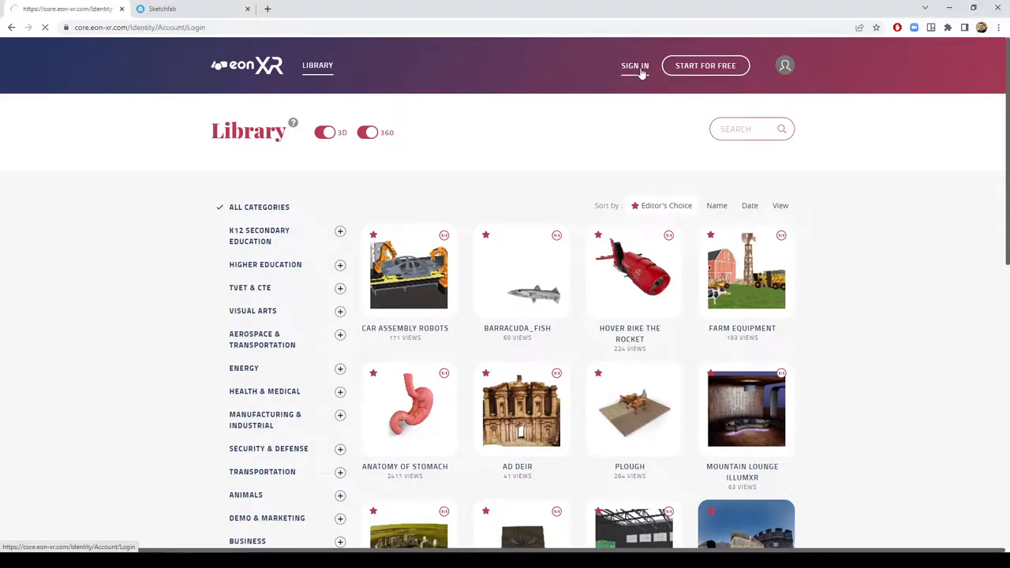
{"action": "left_click", "coordinate": [634, 66]}
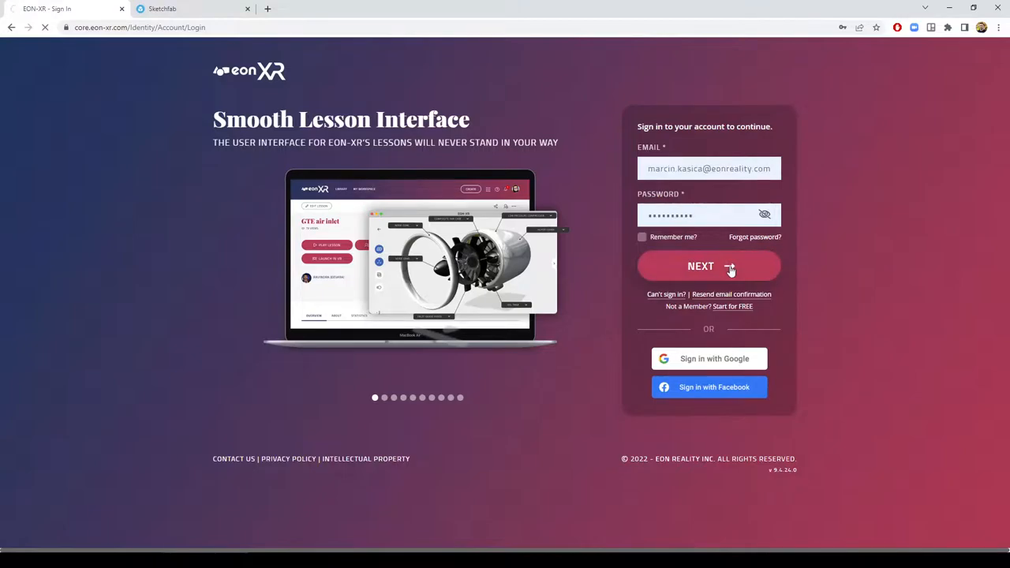
{"action": "left_click", "coordinate": [700, 266]}
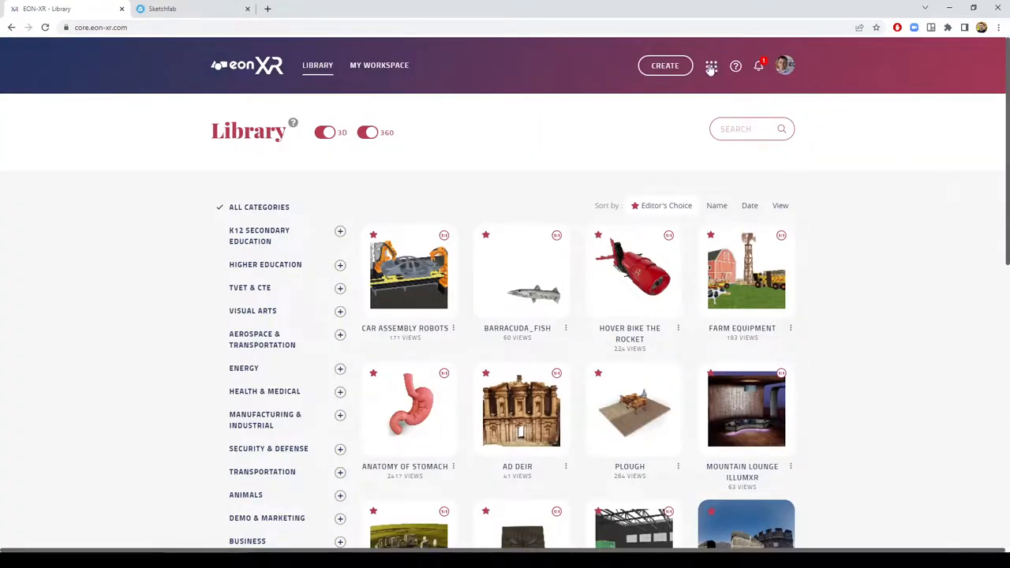
{"action": "left_click", "coordinate": [664, 64]}
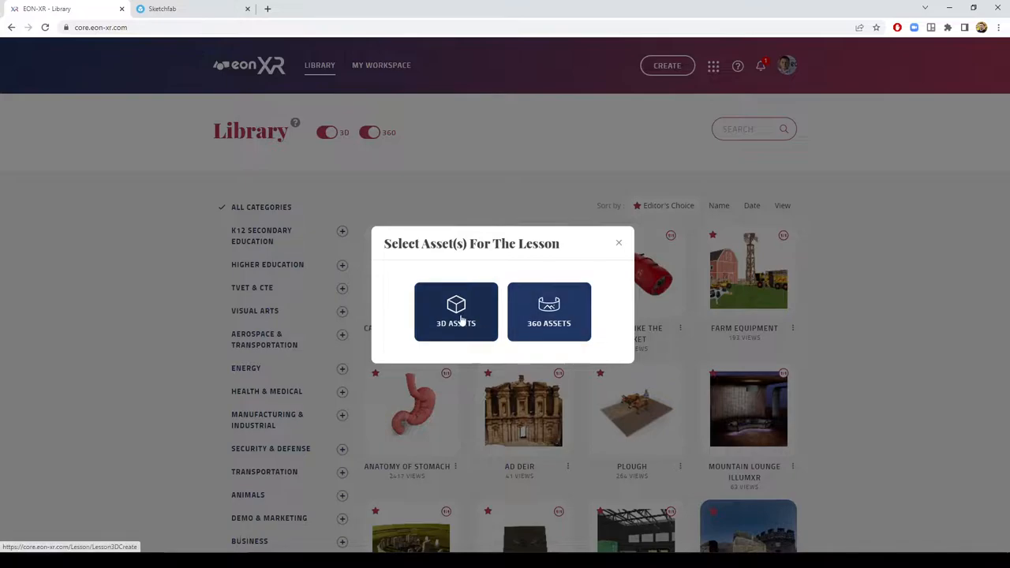
{"action": "mouse_move", "coordinate": [460, 319]}
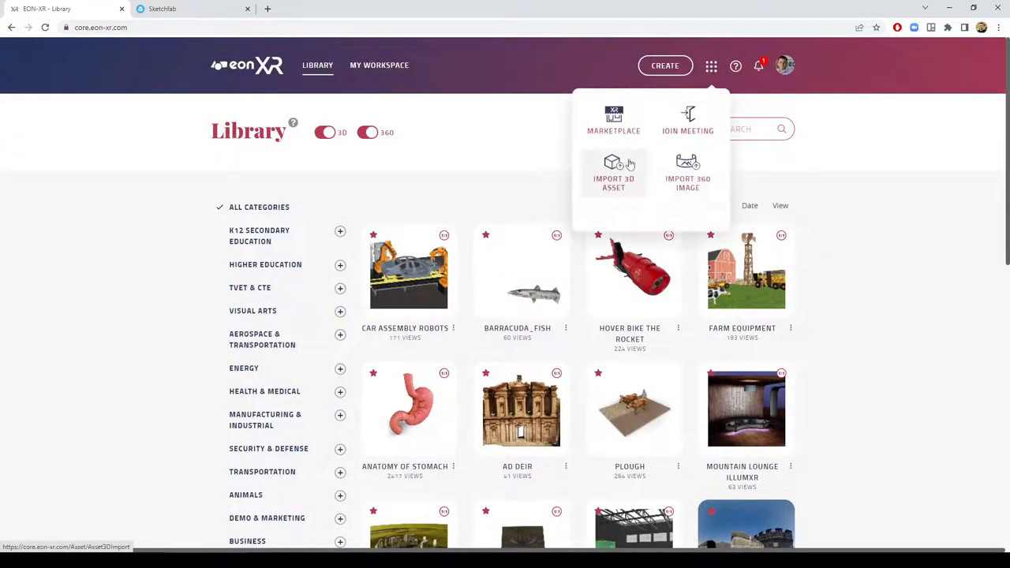
{"action": "mouse_move", "coordinate": [687, 178]}
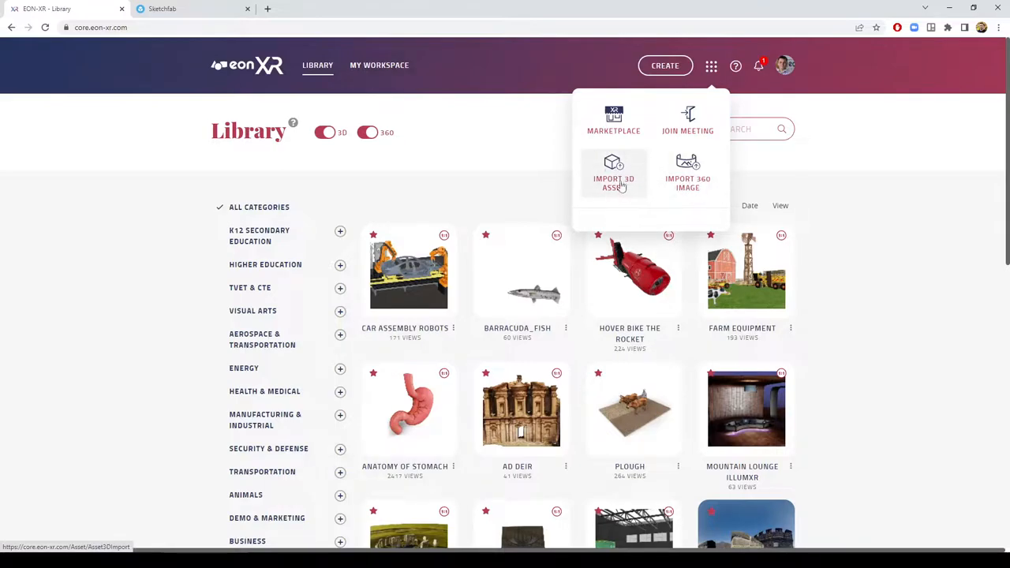
{"action": "mouse_move", "coordinate": [710, 190]}
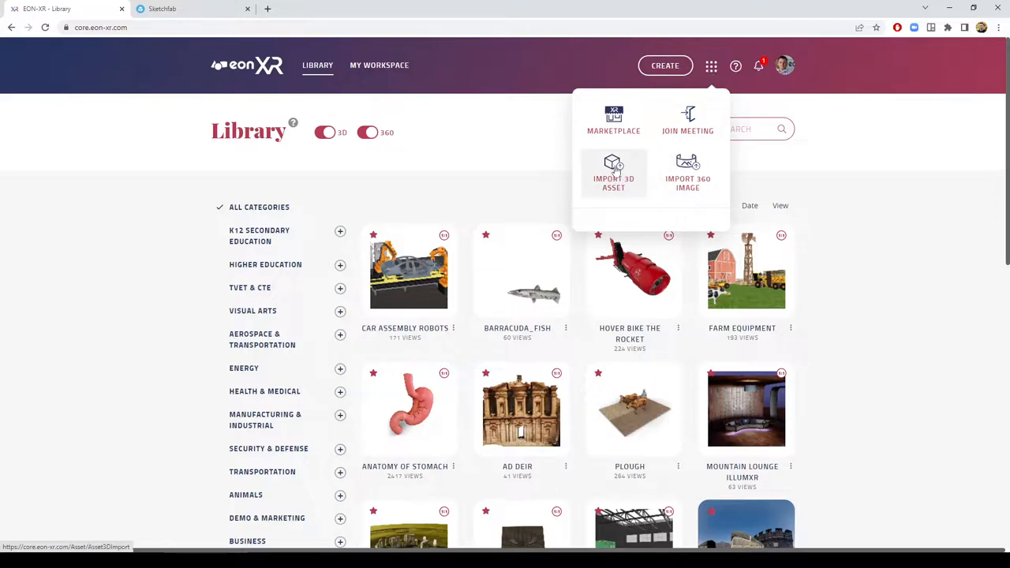
- Open Import 360 Image and review its accepted formats: JPG requirement and 15MB maximum size
{"action": "left_click", "coordinate": [687, 172]}
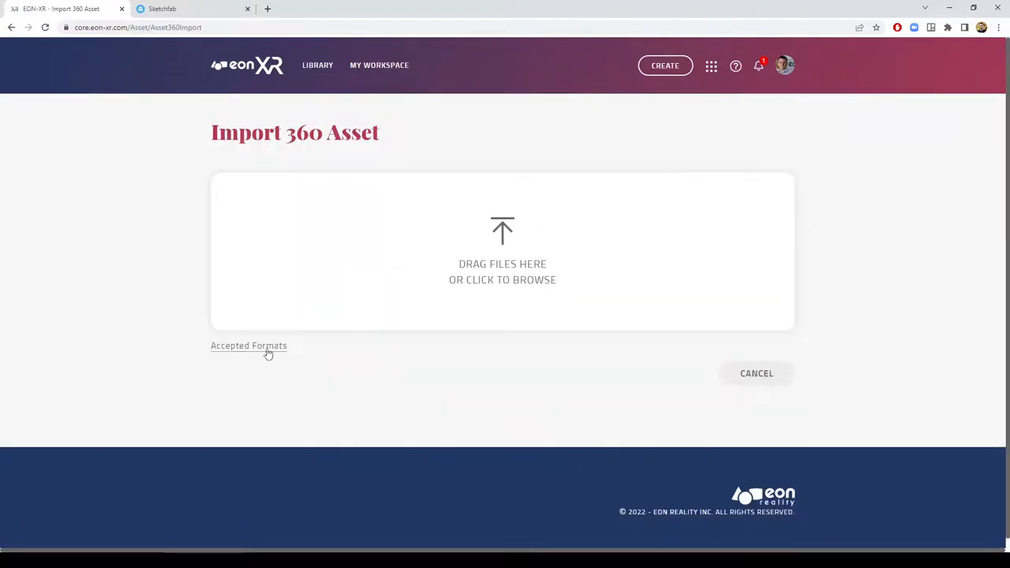
{"action": "mouse_move", "coordinate": [267, 352]}
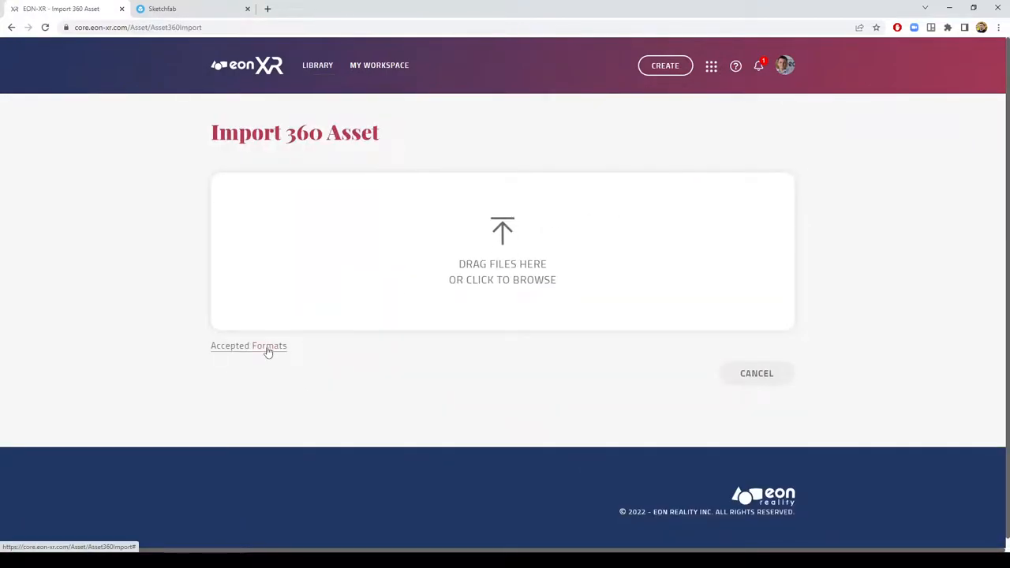
{"action": "left_click", "coordinate": [249, 346]}
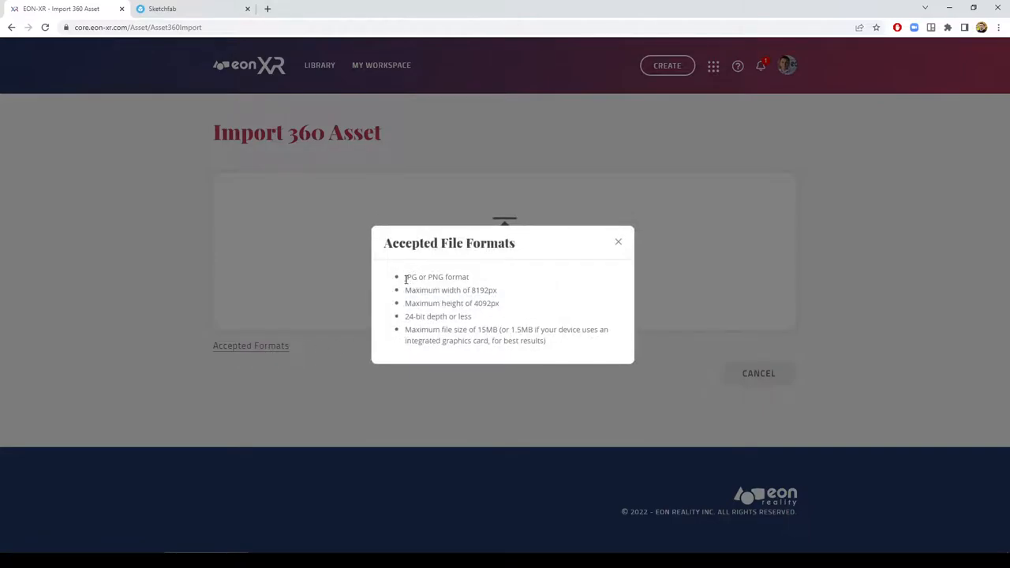
{"action": "double_click", "coordinate": [410, 277]}
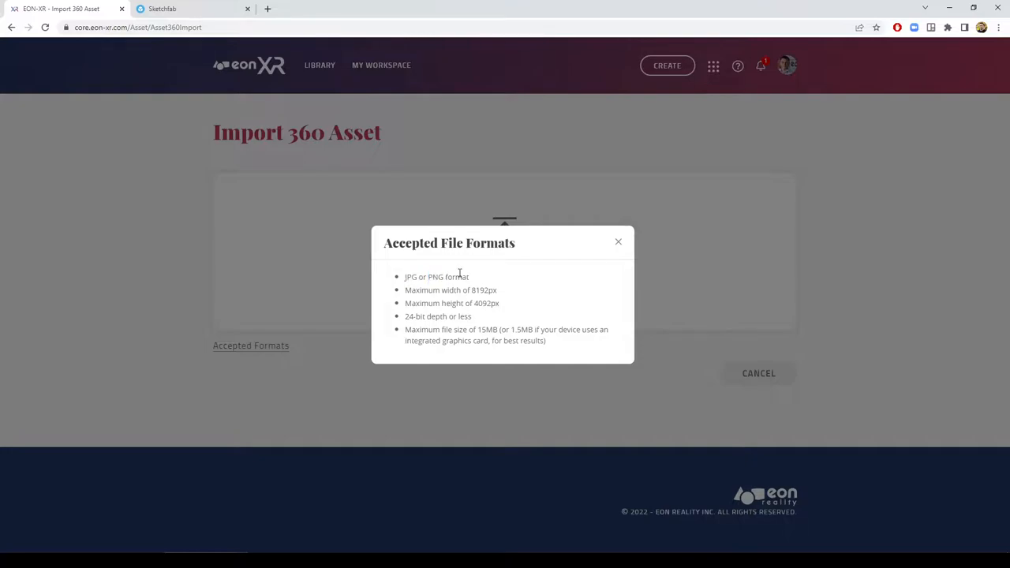
{"action": "mouse_move", "coordinate": [410, 277]}
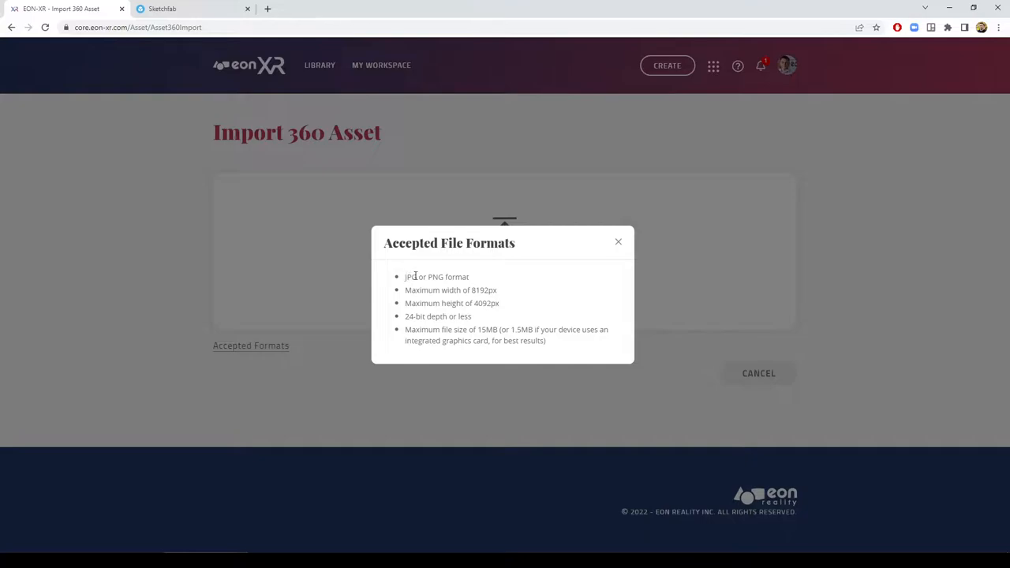
{"action": "double_click", "coordinate": [409, 277]}
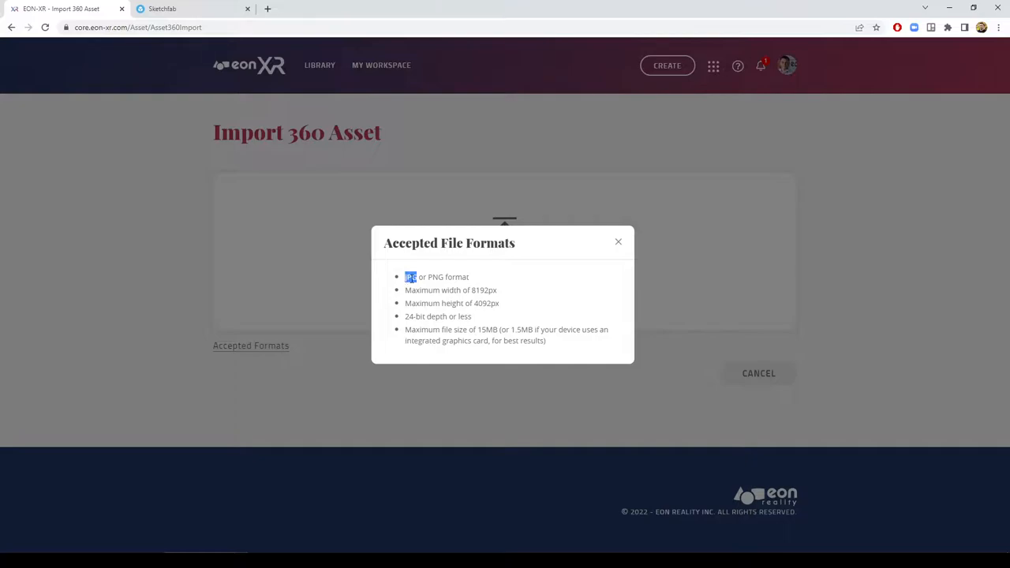
{"action": "mouse_move", "coordinate": [476, 289]}
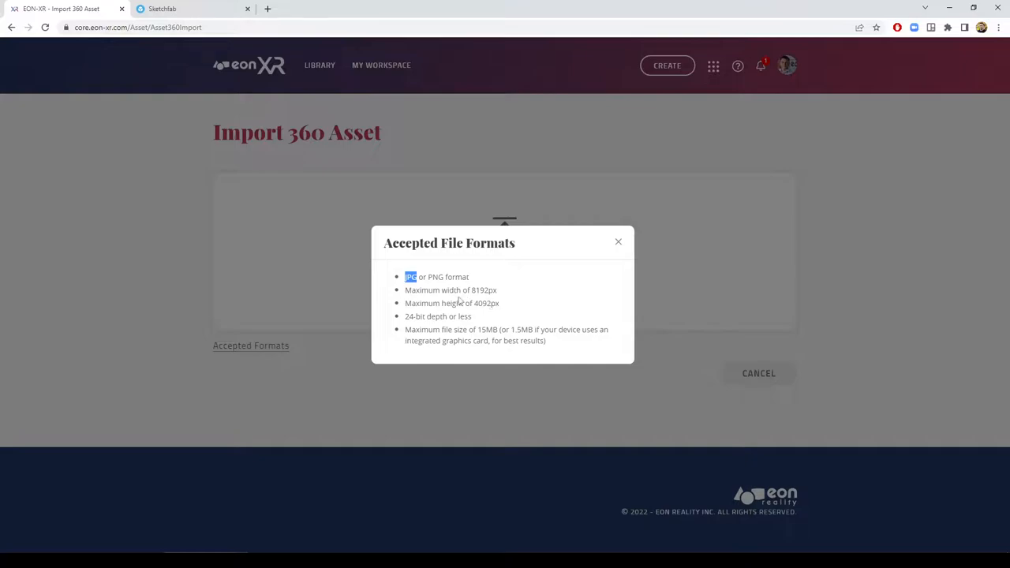
{"action": "mouse_move", "coordinate": [424, 330]}
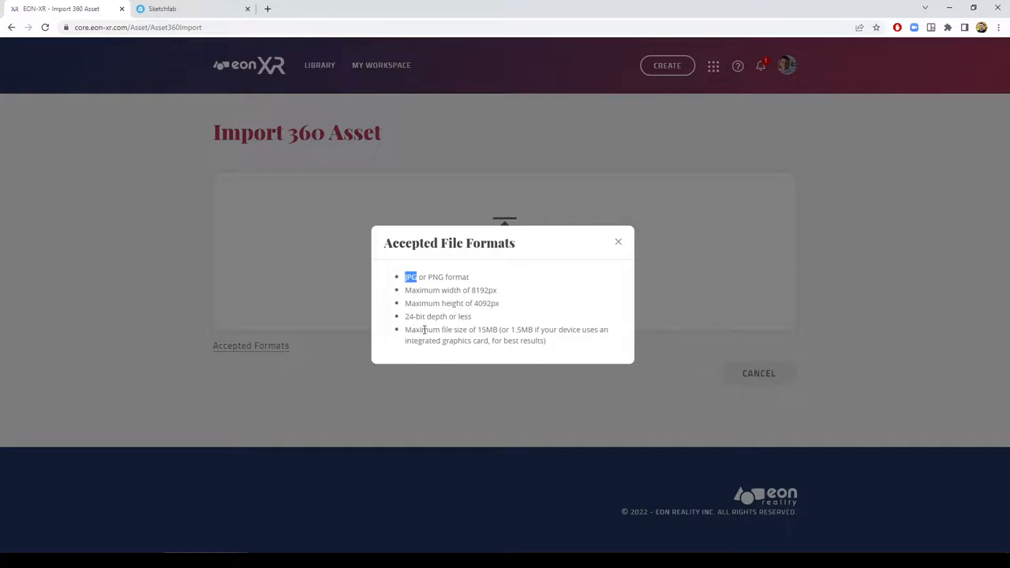
{"action": "double_click", "coordinate": [486, 329]}
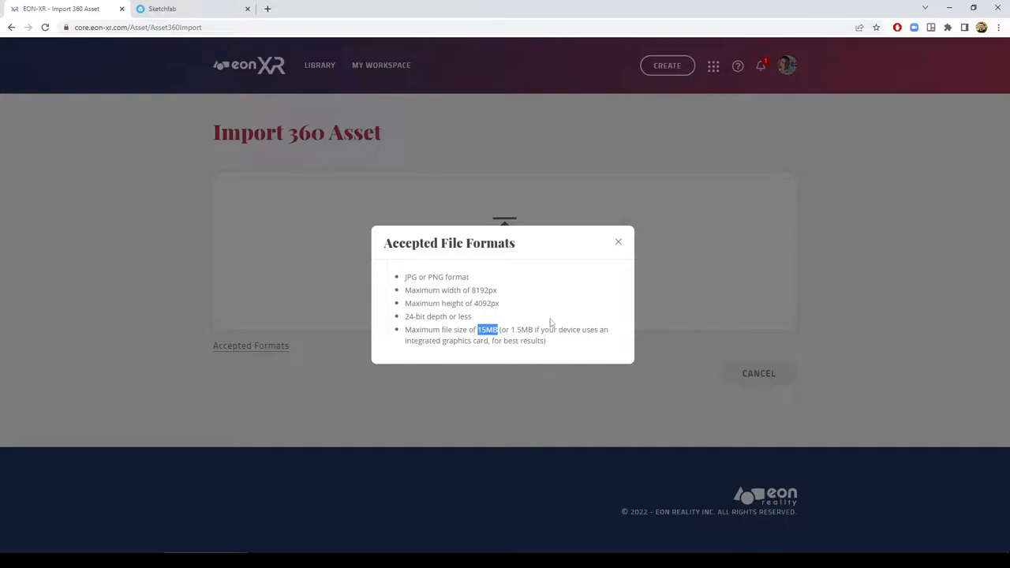
{"action": "mouse_move", "coordinate": [572, 347]}
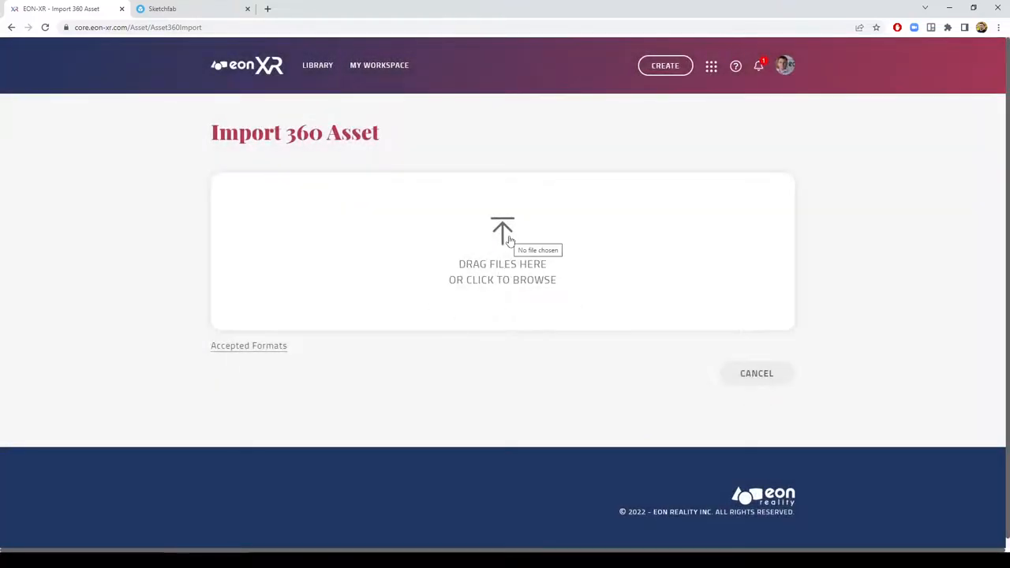
- Upload GBTB Panorama 2_4k.jpg from the Materials > 360 folder
{"action": "left_click", "coordinate": [503, 252]}
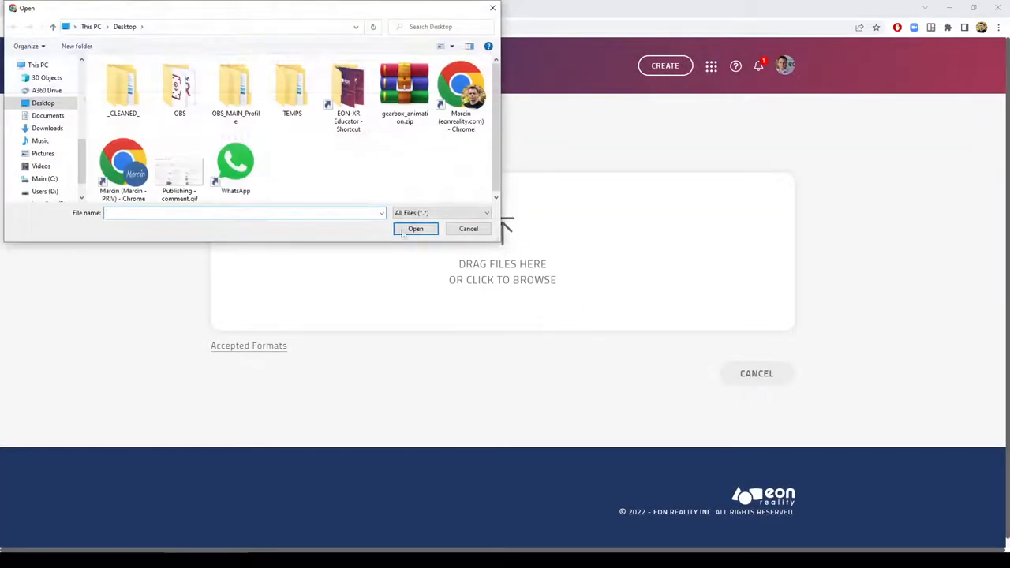
{"action": "left_click", "coordinate": [348, 91]}
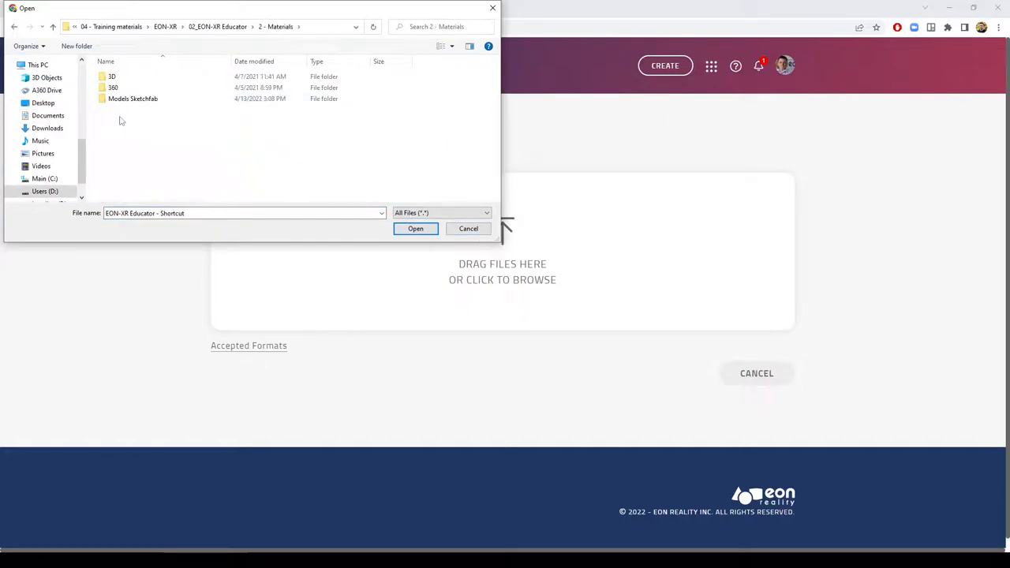
{"action": "double_click", "coordinate": [113, 87]}
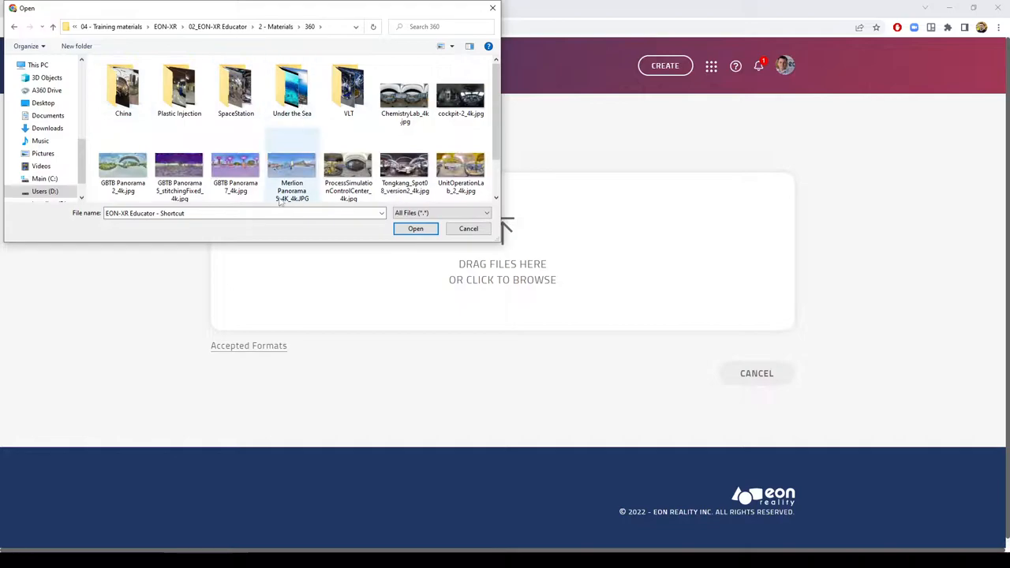
{"action": "left_click", "coordinate": [179, 165]}
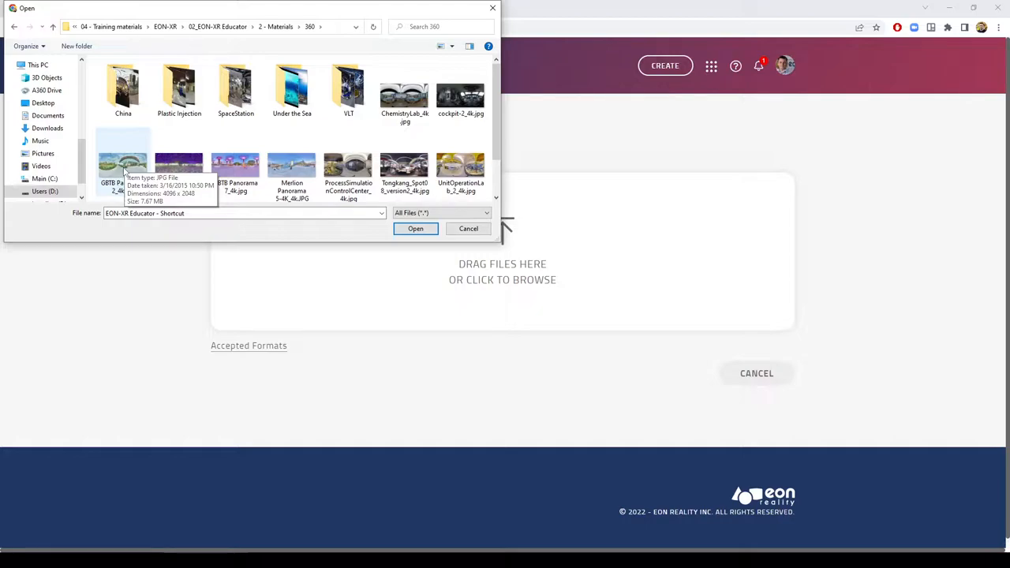
{"action": "left_click", "coordinate": [415, 229]}
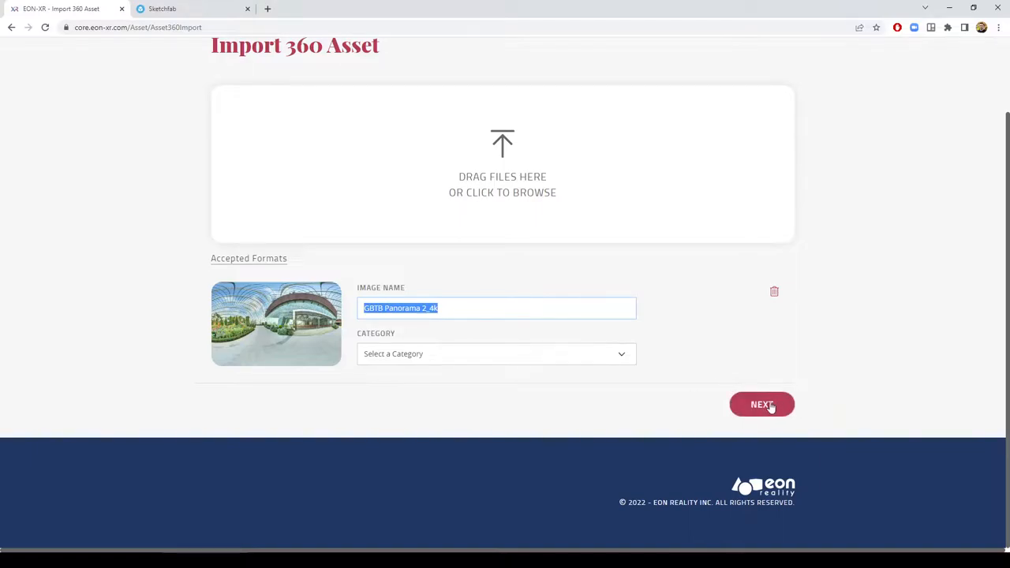
- Add three more panoramas to the import and submit all four with NEXT
{"action": "left_click", "coordinate": [502, 165]}
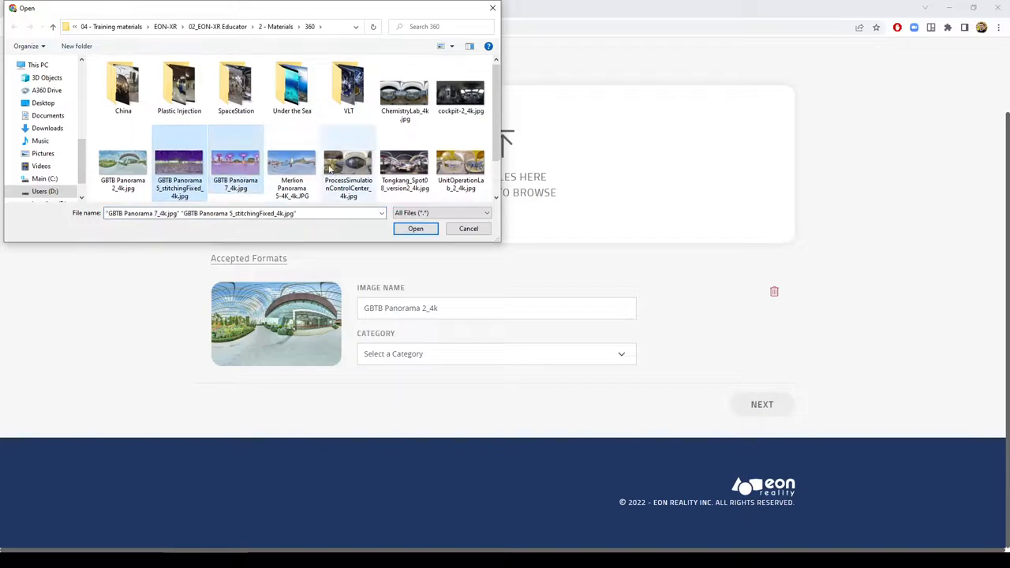
{"action": "left_click", "coordinate": [414, 228]}
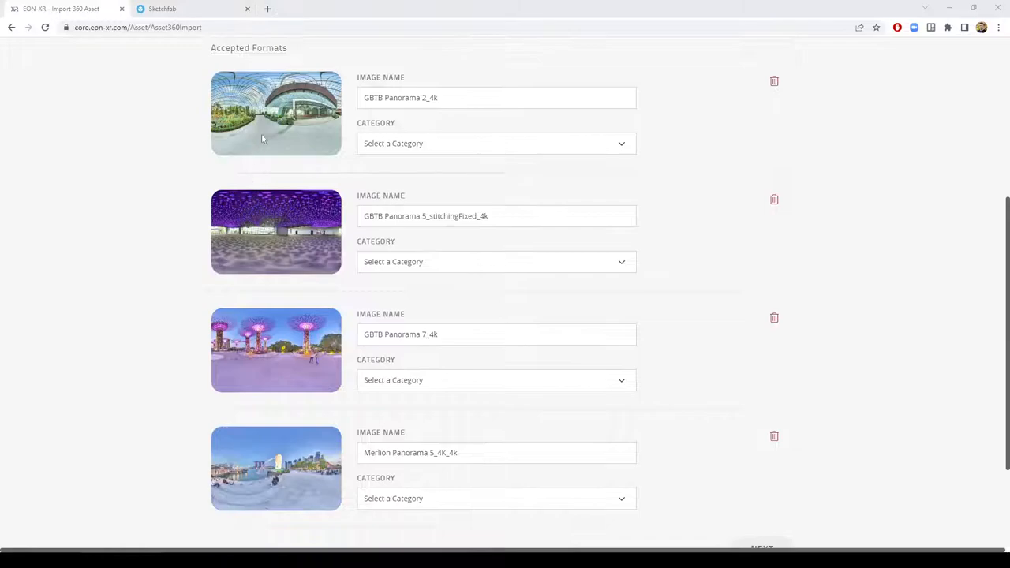
{"action": "scroll", "scroll_direction": "down", "scroll_amount": 3}
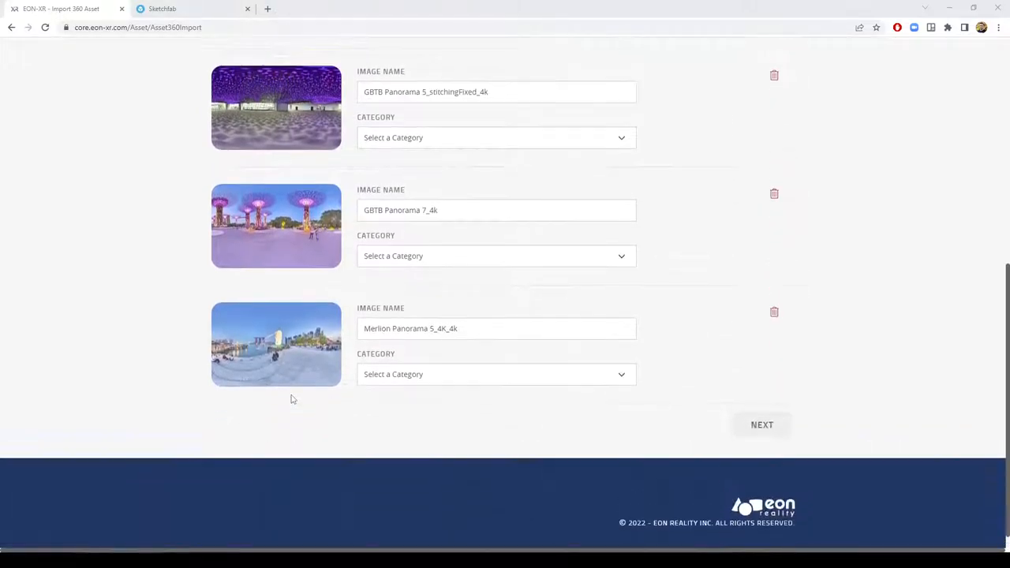
{"action": "scroll", "scroll_direction": "up", "scroll_amount": 3}
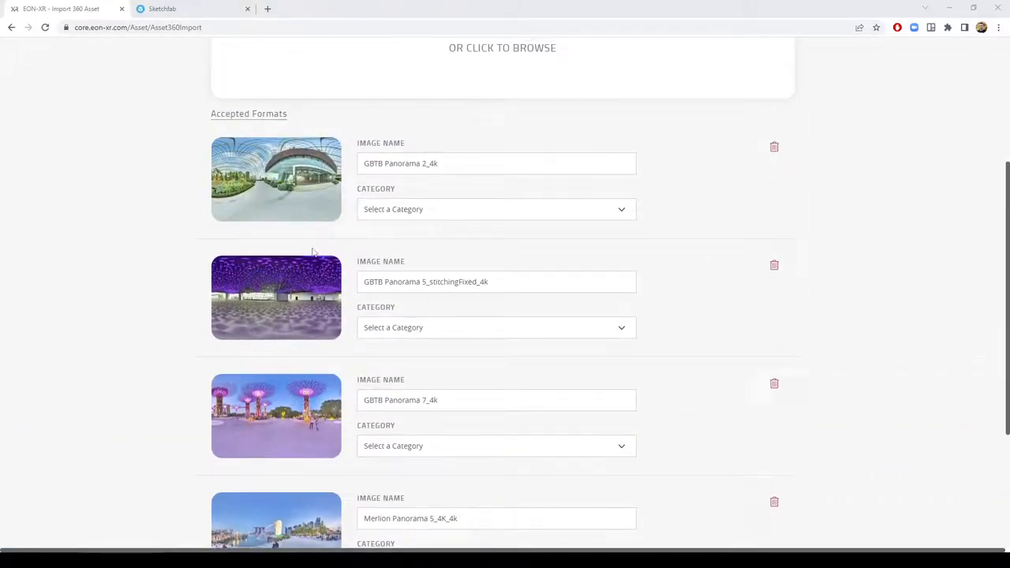
{"action": "scroll", "scroll_direction": "down", "scroll_amount": 3}
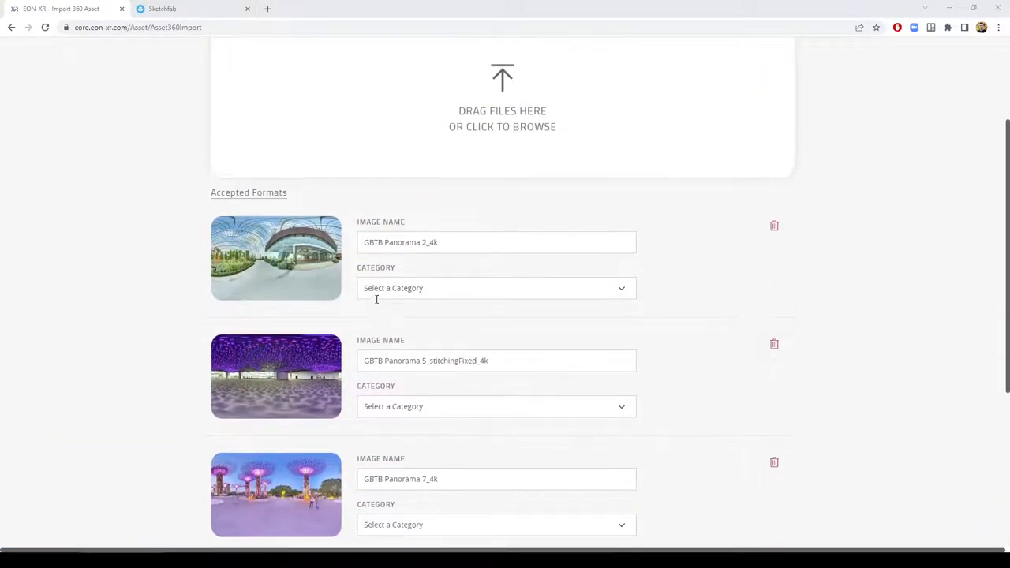
{"action": "scroll", "scroll_direction": "down", "scroll_amount": 3}
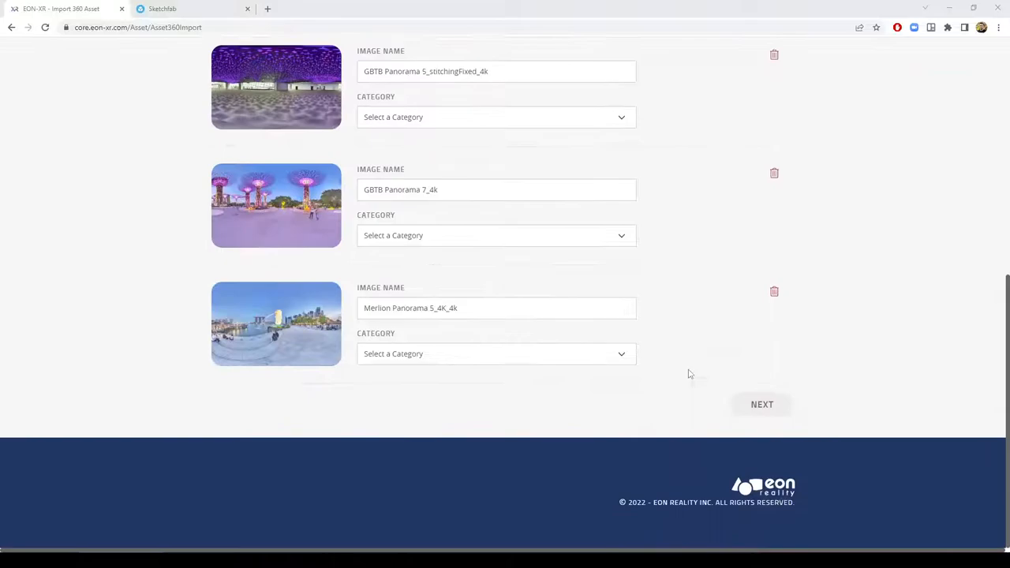
{"action": "left_click", "coordinate": [761, 403]}
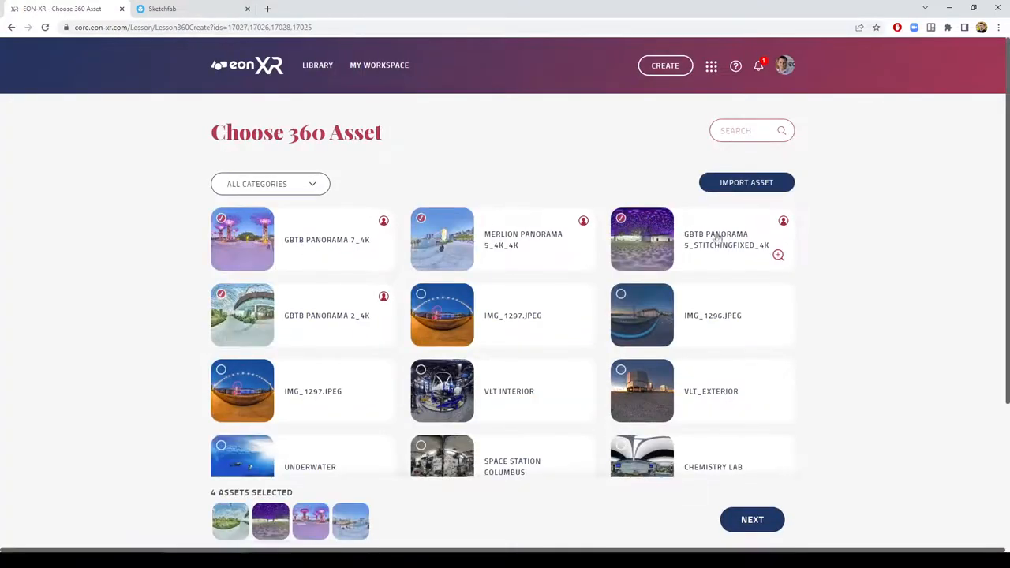
{"action": "mouse_move", "coordinate": [820, 211]}
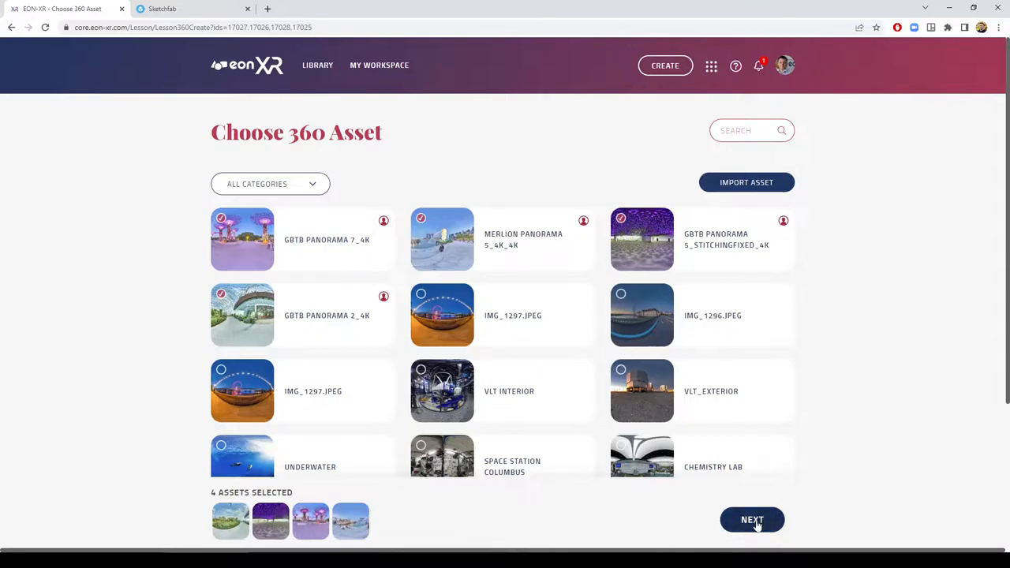
- Continue to Lesson Setup with the four selected panoramas
{"action": "left_click", "coordinate": [752, 519]}
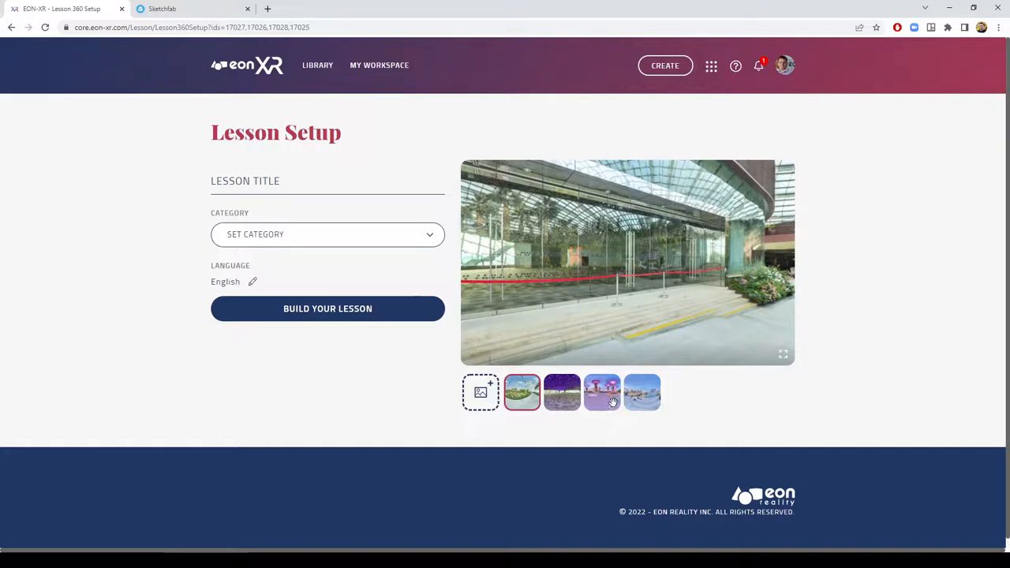
{"action": "mouse_move", "coordinate": [355, 295]}
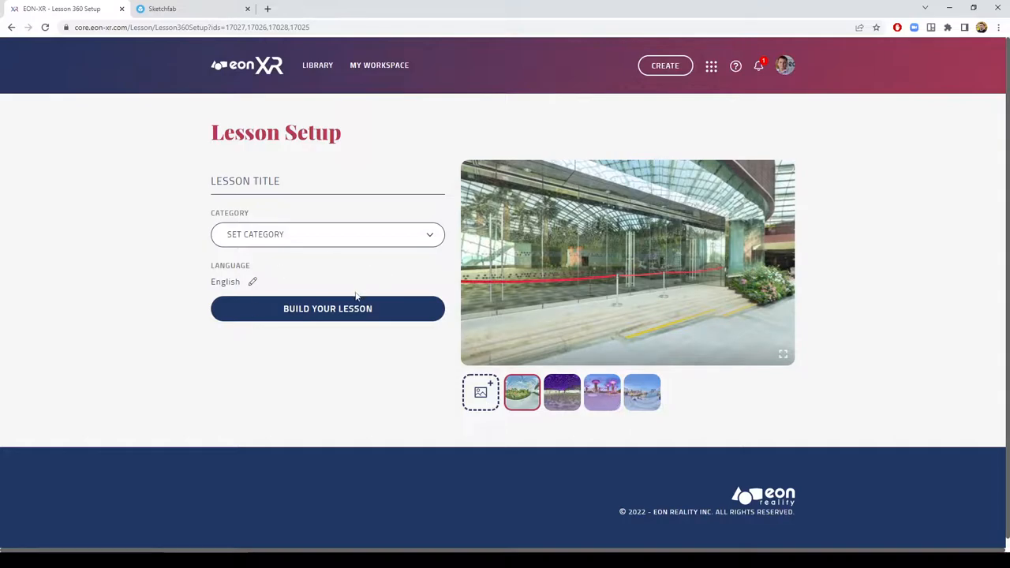
{"action": "mouse_move", "coordinate": [344, 296]}
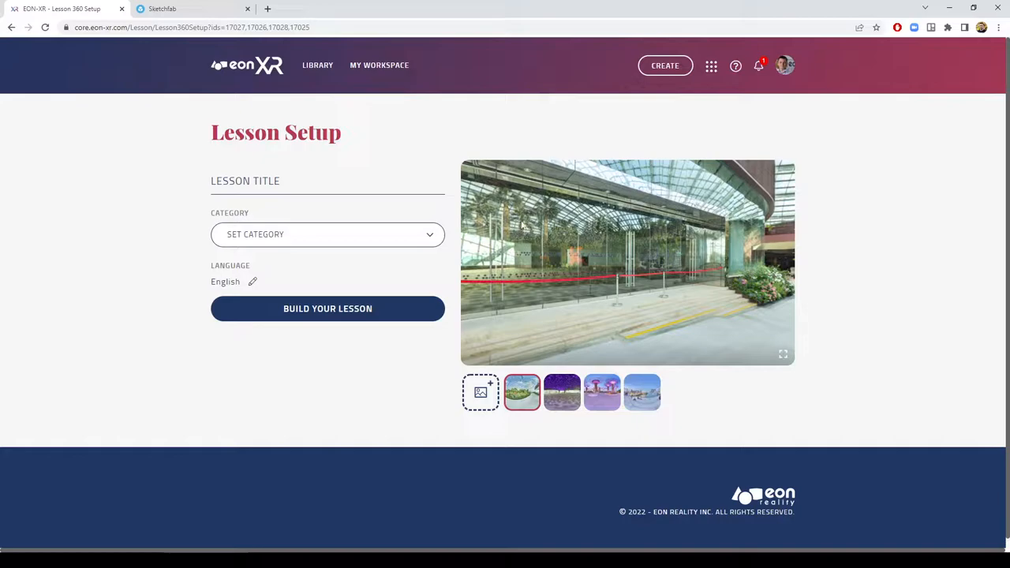
- Go to the LIBRARY from the Lesson Setup page
{"action": "left_click", "coordinate": [317, 64]}
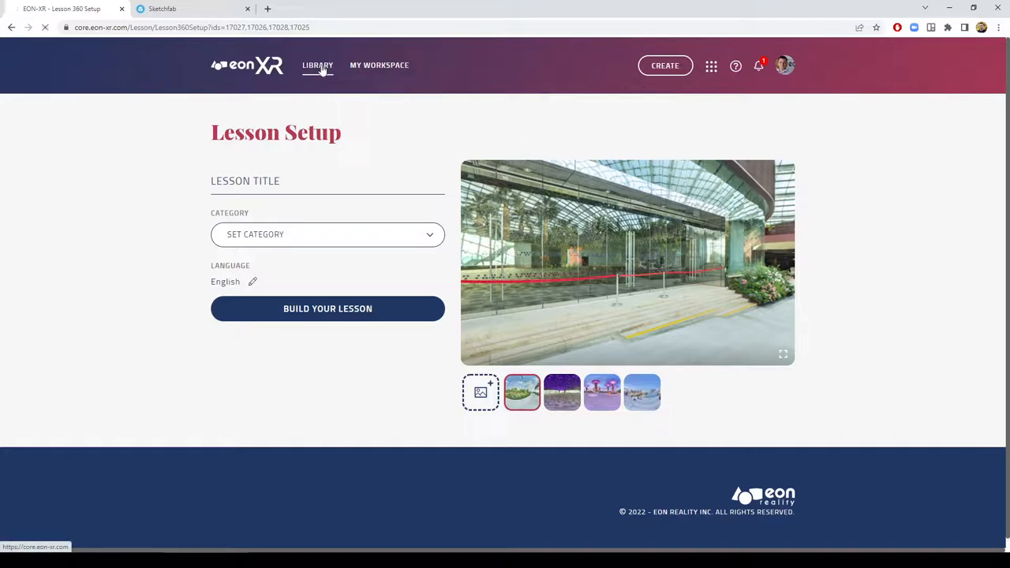
- Choose Import 3D Asset from the apps grid
{"action": "left_click", "coordinate": [318, 64]}
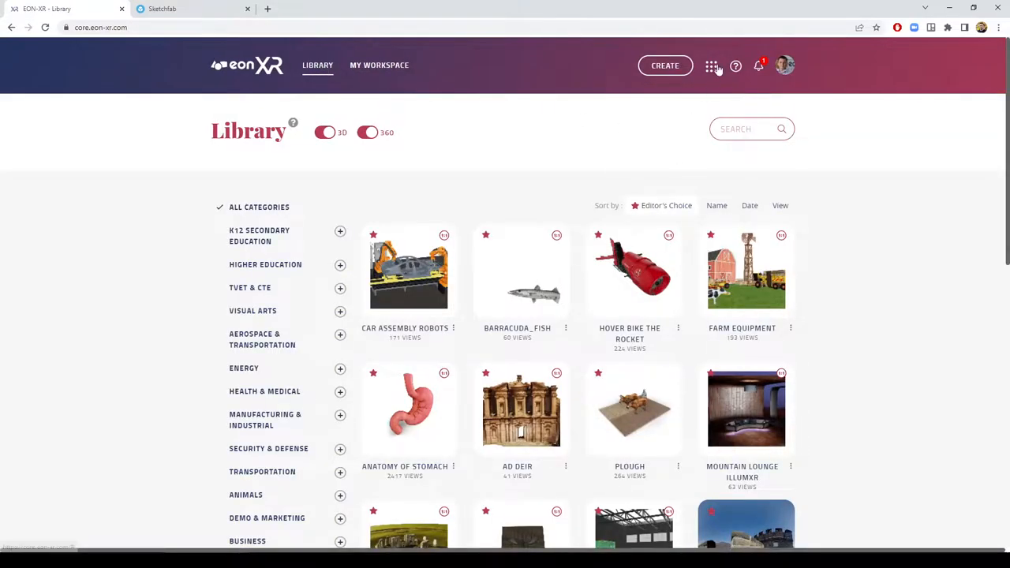
{"action": "left_click", "coordinate": [709, 65]}
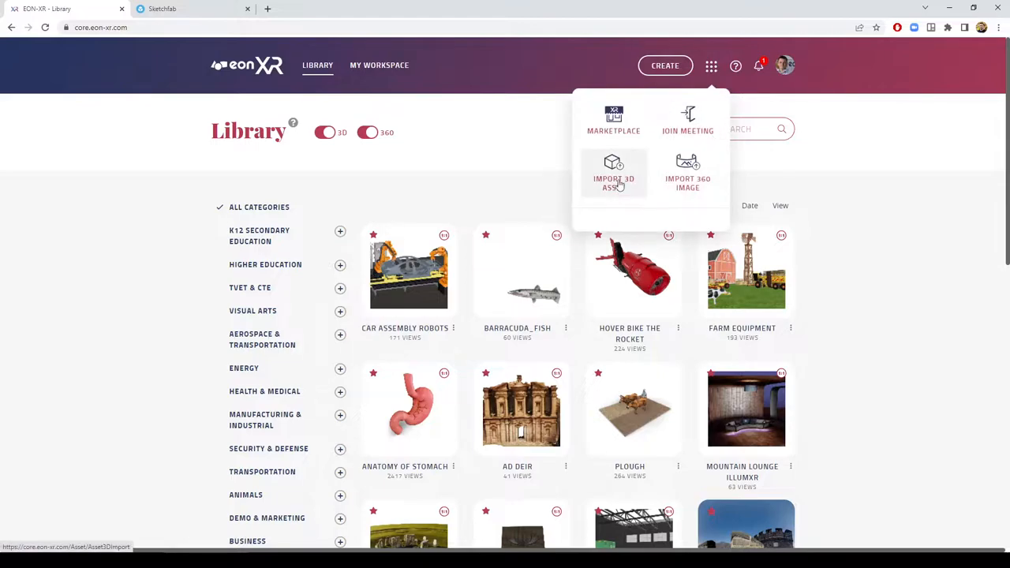
{"action": "left_click", "coordinate": [612, 173]}
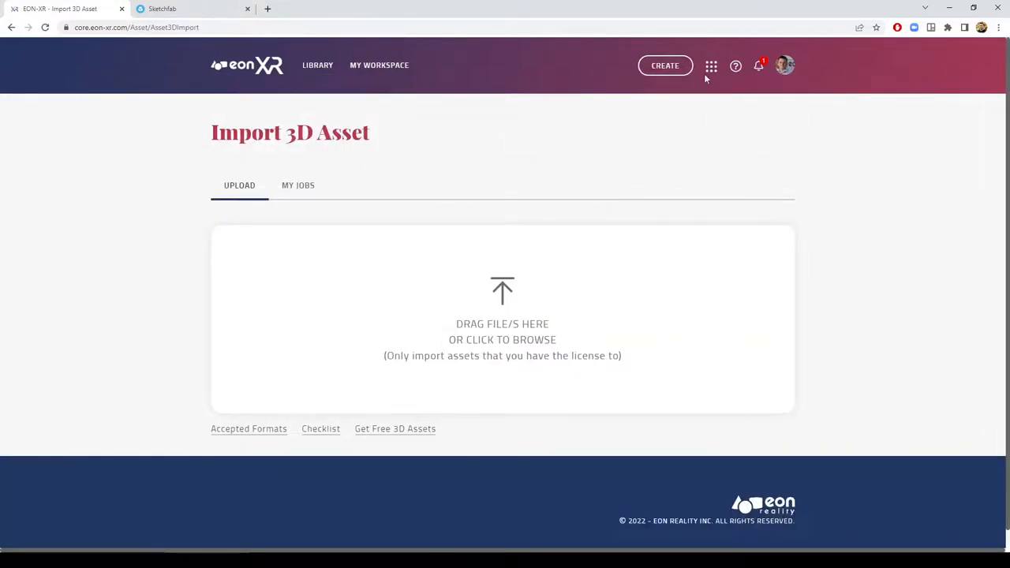
{"action": "mouse_move", "coordinate": [456, 259]}
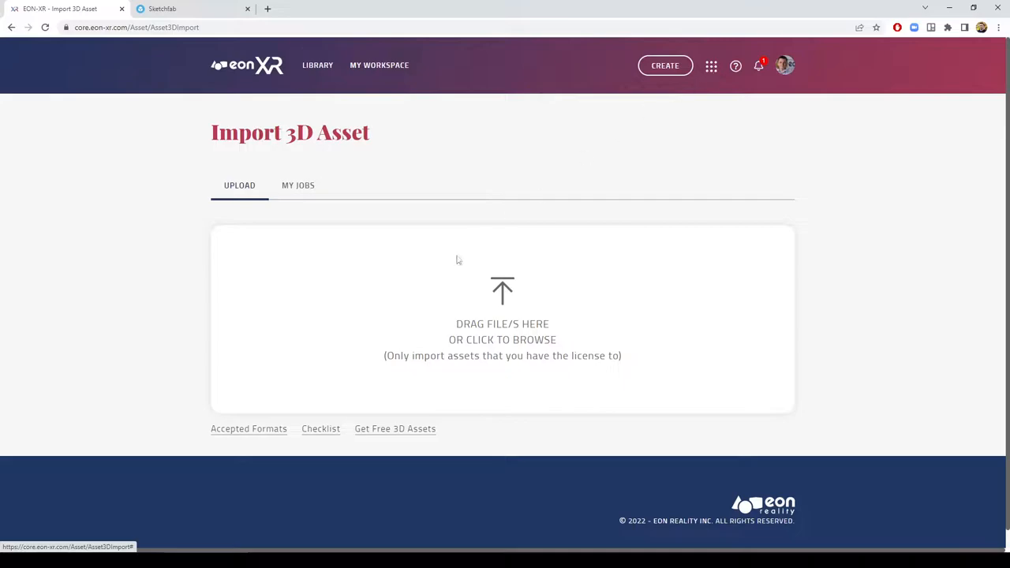
- Review the accepted 3D formats down to GLB and GLTF, then close the list
{"action": "left_click", "coordinate": [249, 428]}
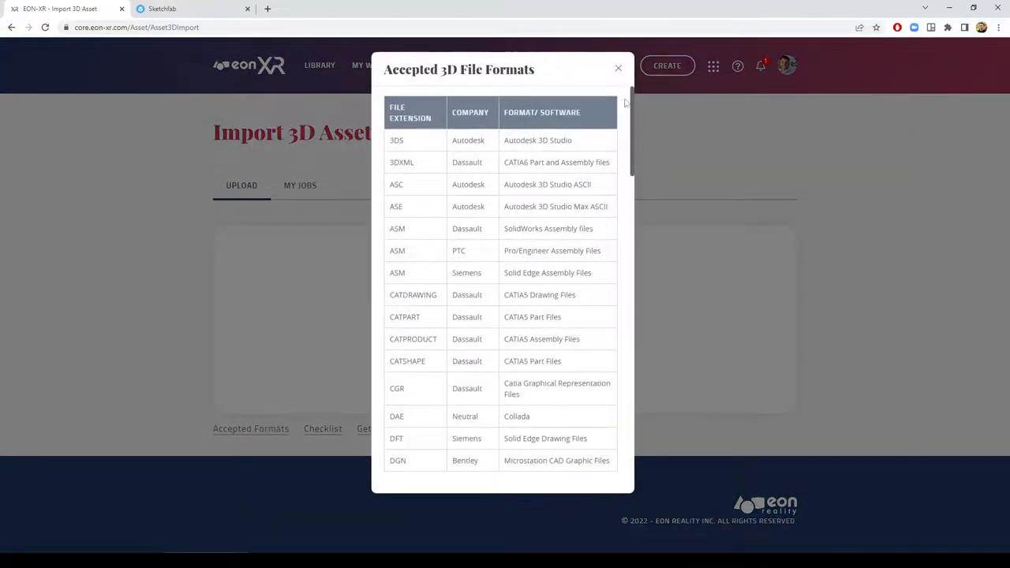
{"action": "scroll", "scroll_direction": "down", "scroll_amount": 3}
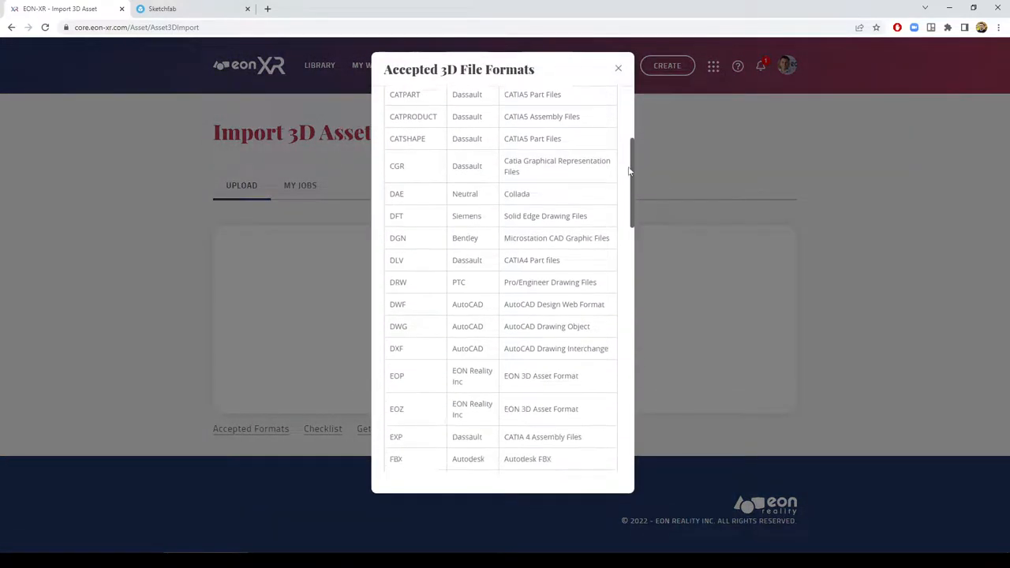
{"action": "scroll", "scroll_direction": "down", "scroll_amount": 3}
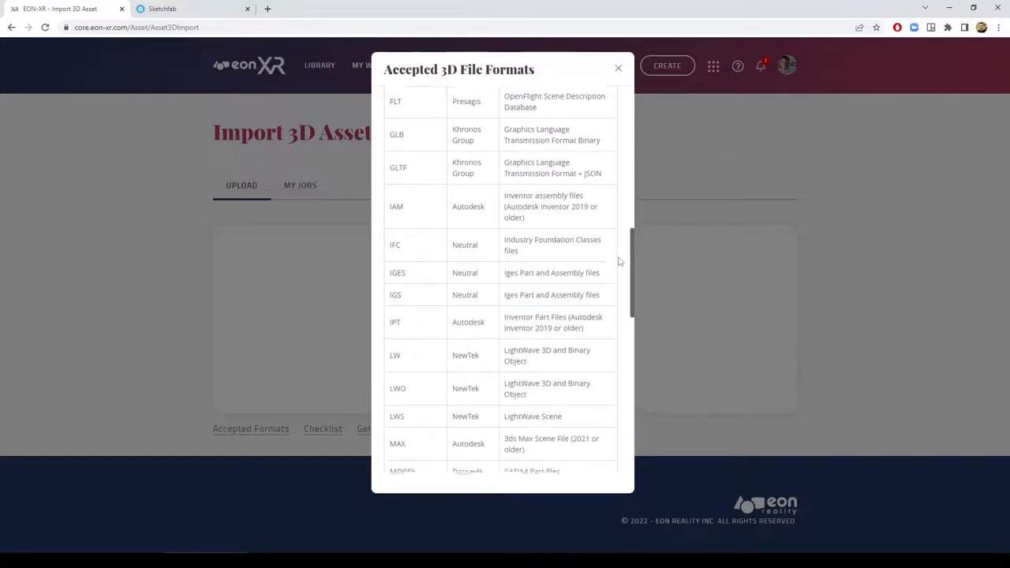
{"action": "scroll", "scroll_direction": "down", "scroll_amount": 3}
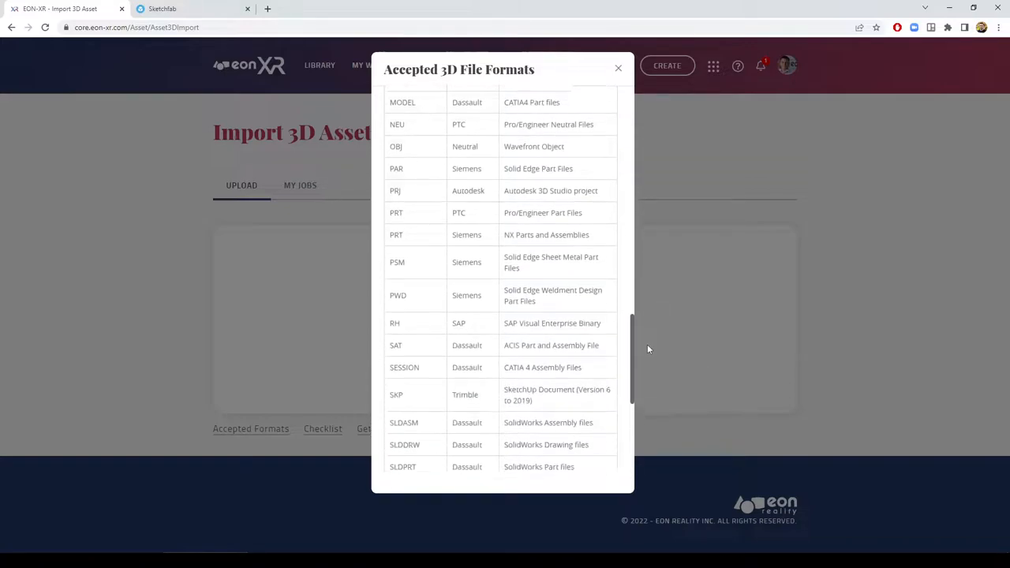
{"action": "scroll", "scroll_direction": "down", "scroll_amount": 3}
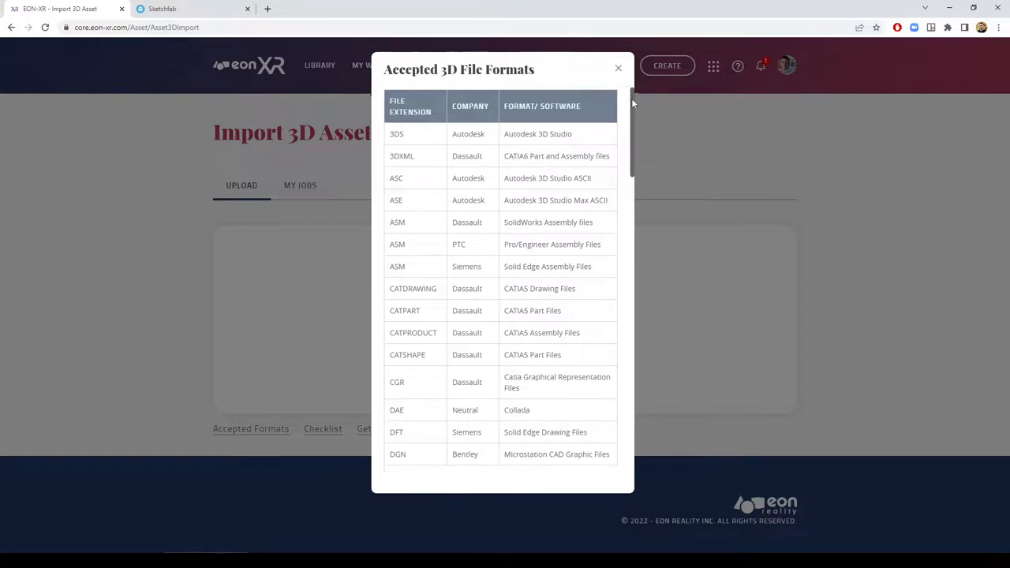
{"action": "scroll", "scroll_direction": "down", "scroll_amount": 3}
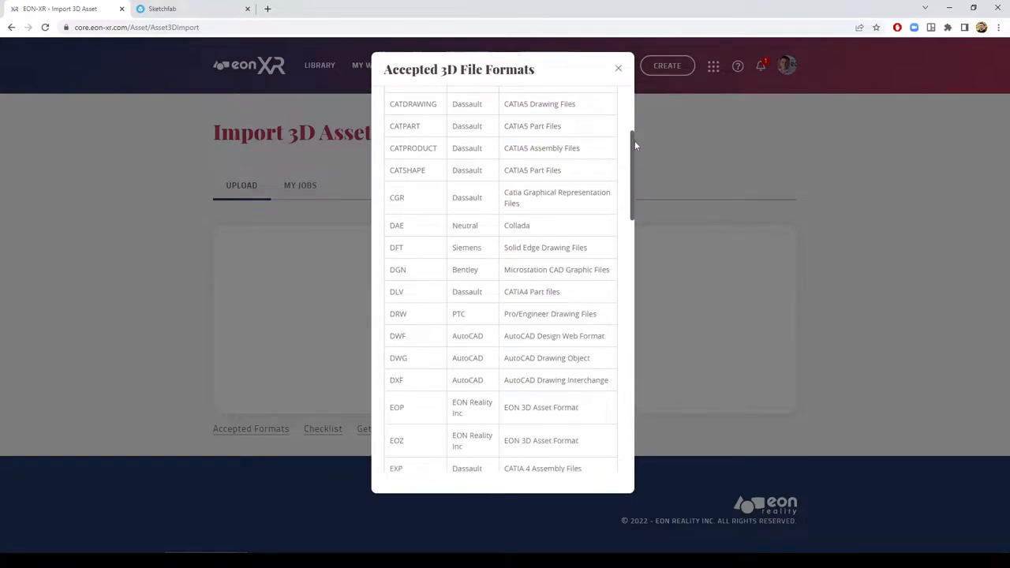
{"action": "scroll", "scroll_direction": "down", "scroll_amount": 3}
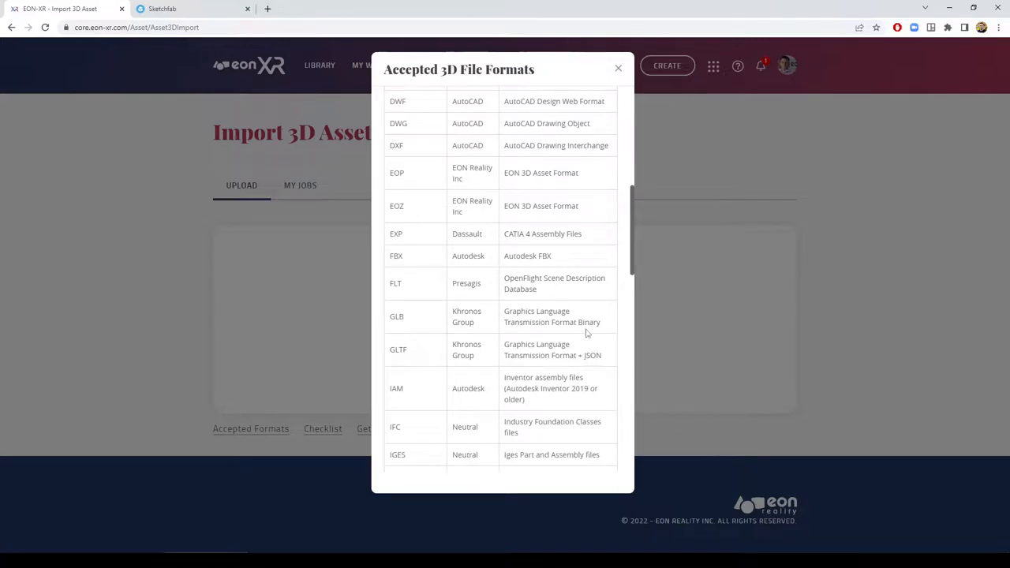
{"action": "mouse_move", "coordinate": [487, 336]}
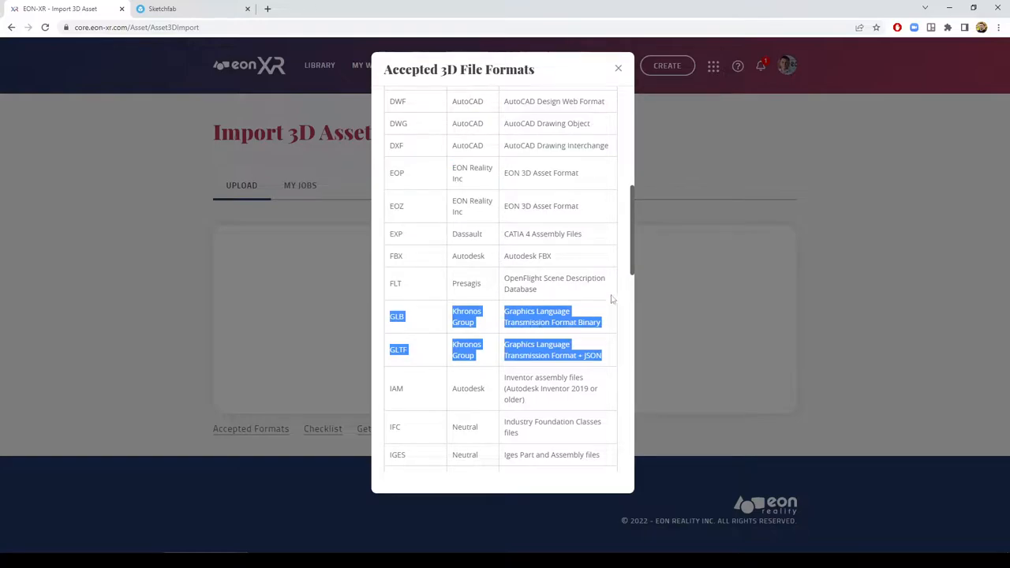
{"action": "mouse_move", "coordinate": [620, 70]}
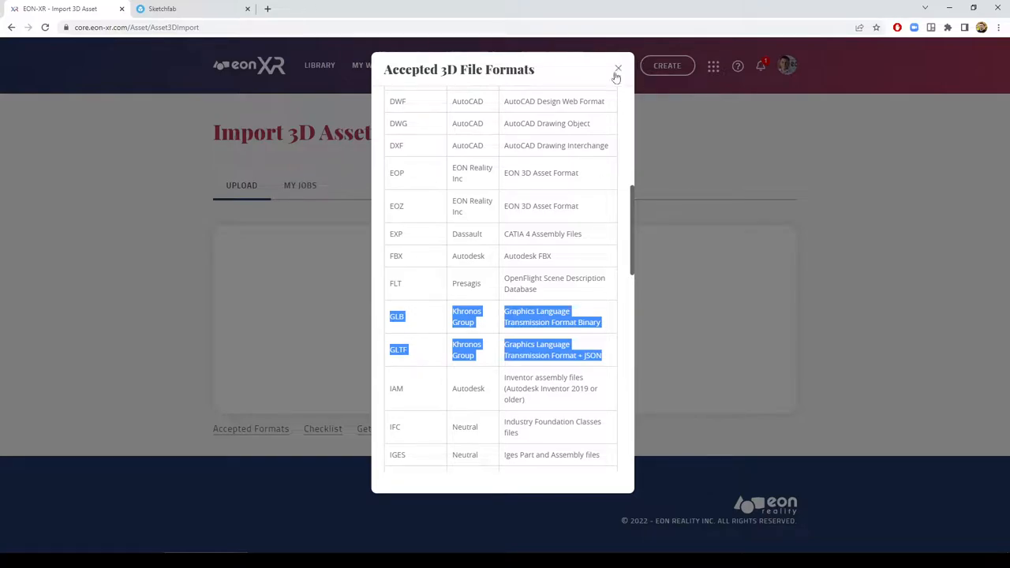
{"action": "left_click", "coordinate": [618, 70]}
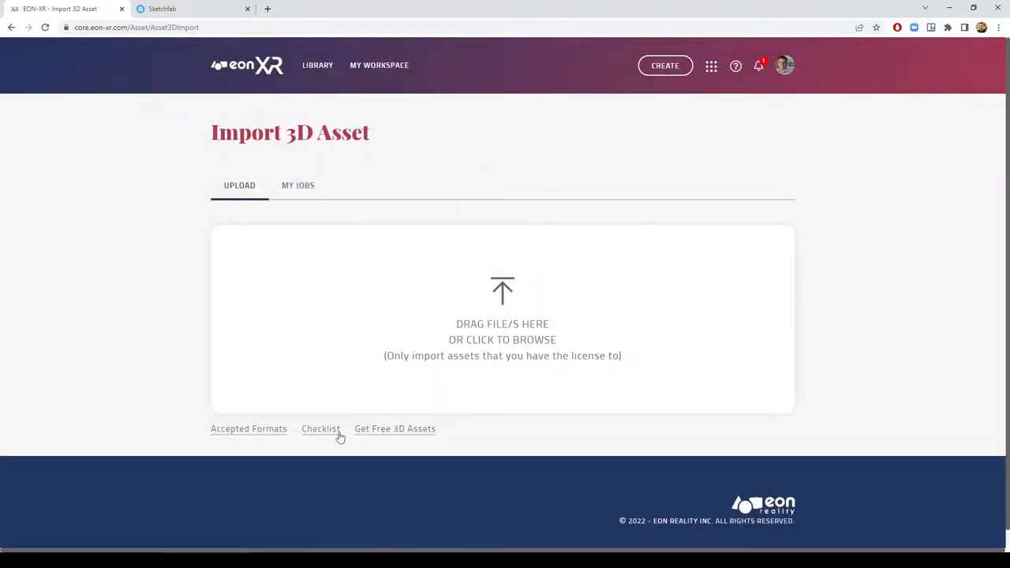
{"action": "left_click", "coordinate": [321, 428]}
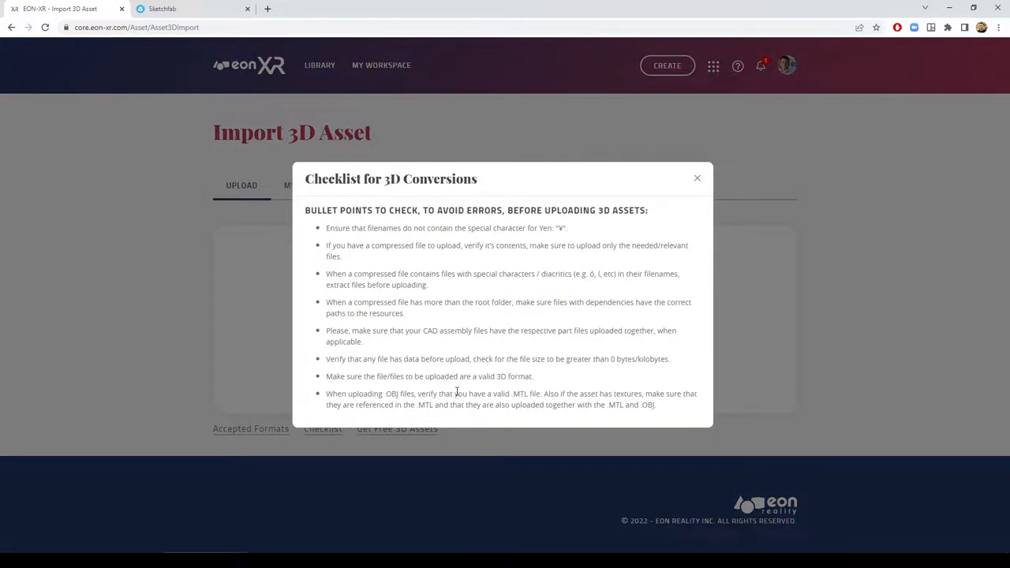
{"action": "mouse_move", "coordinate": [698, 179]}
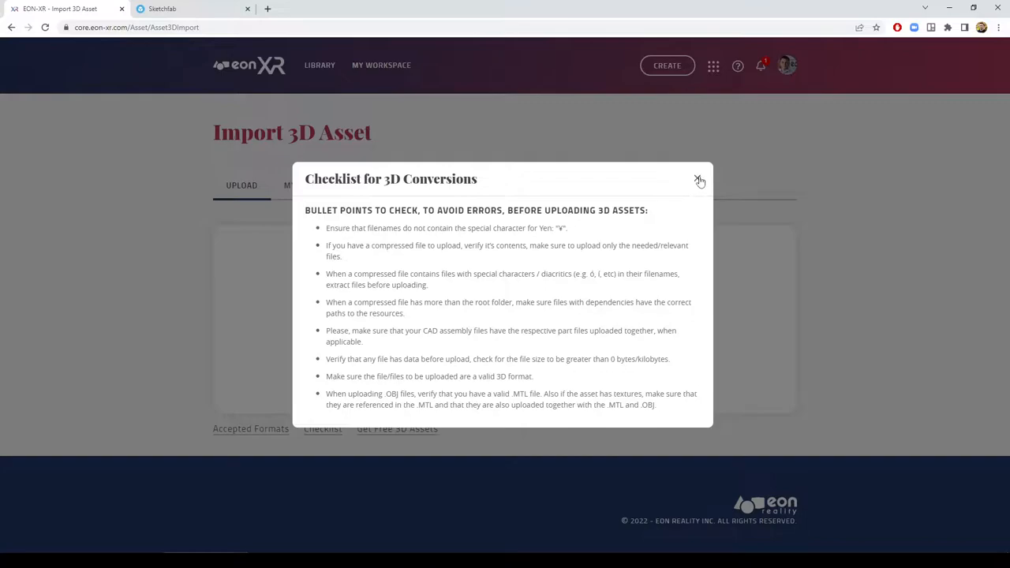
{"action": "left_click", "coordinate": [696, 180]}
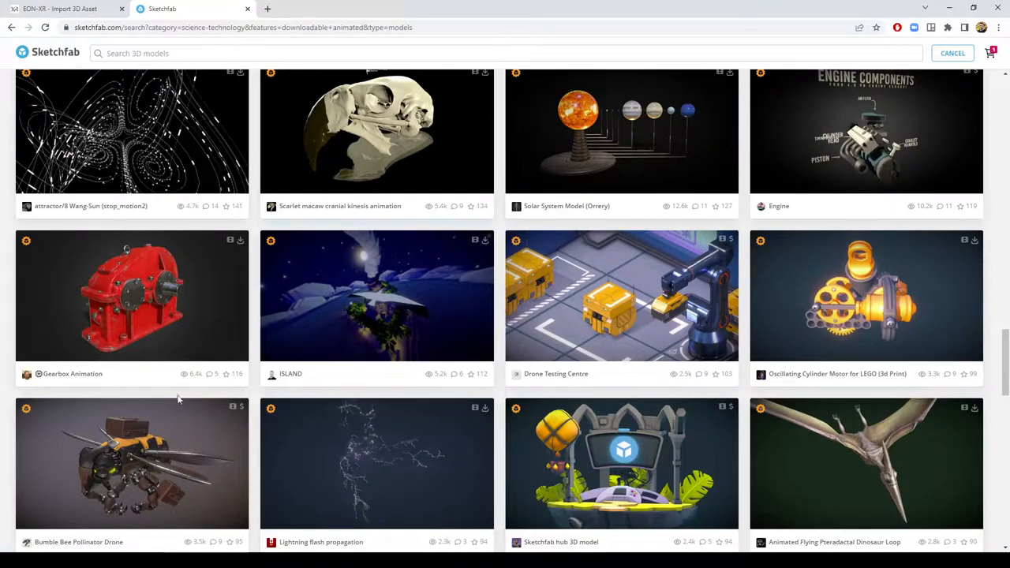
{"action": "mouse_move", "coordinate": [231, 241]}
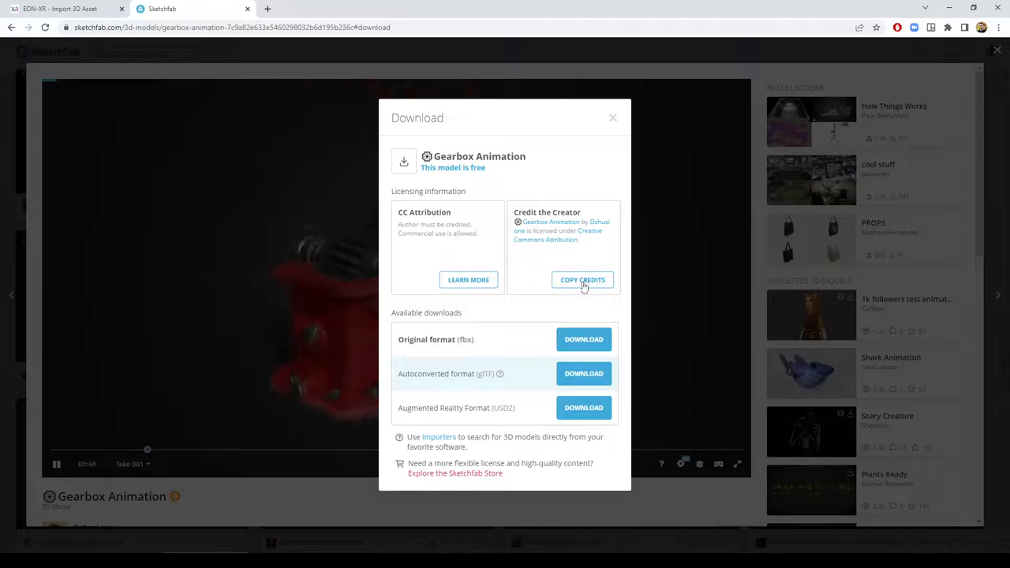
- Copy the gearbox credits and save its autoconverted glTF zip to the Desktop
{"action": "left_click", "coordinate": [582, 279]}
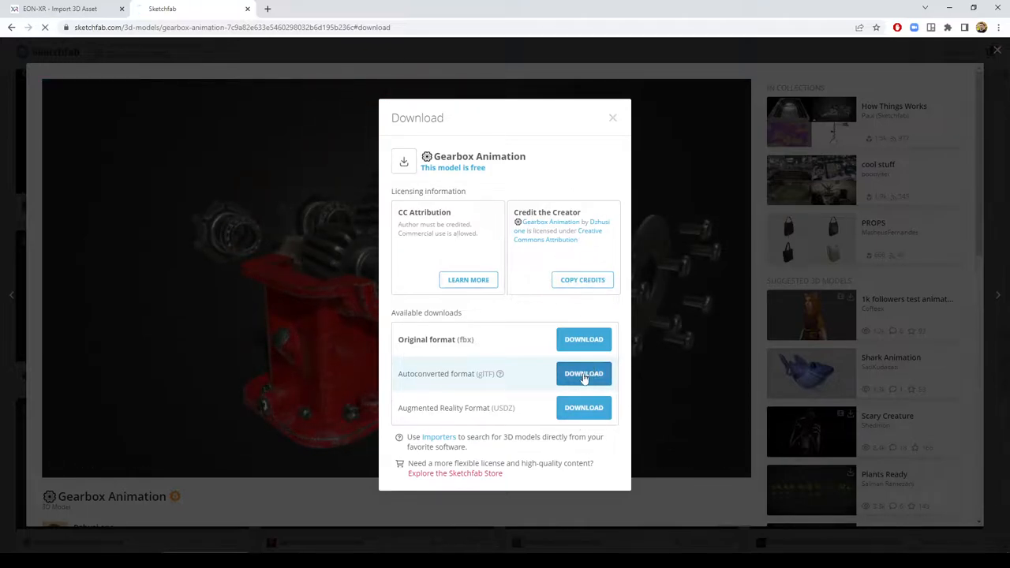
{"action": "left_click", "coordinate": [583, 373]}
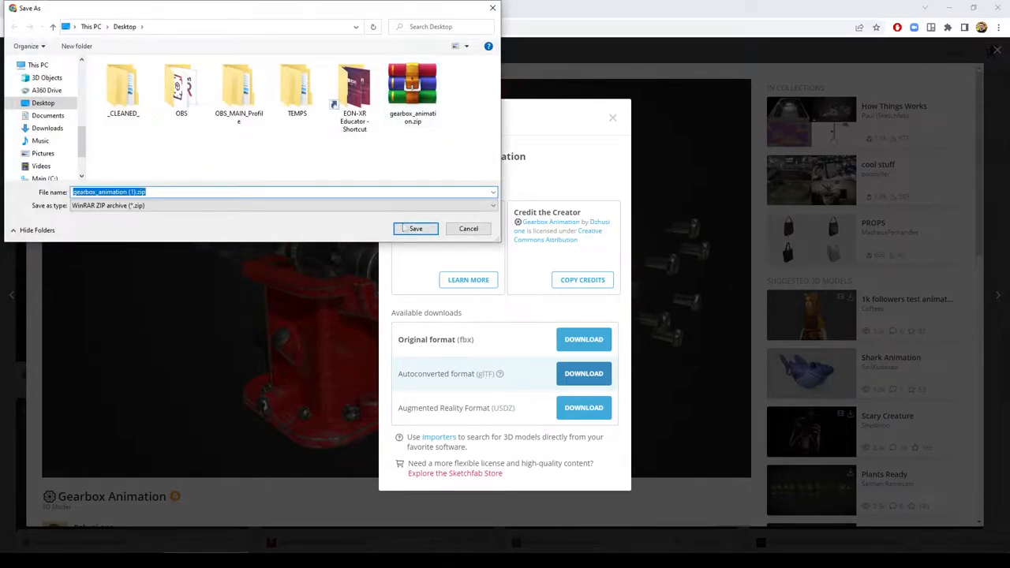
{"action": "left_click", "coordinate": [416, 227]}
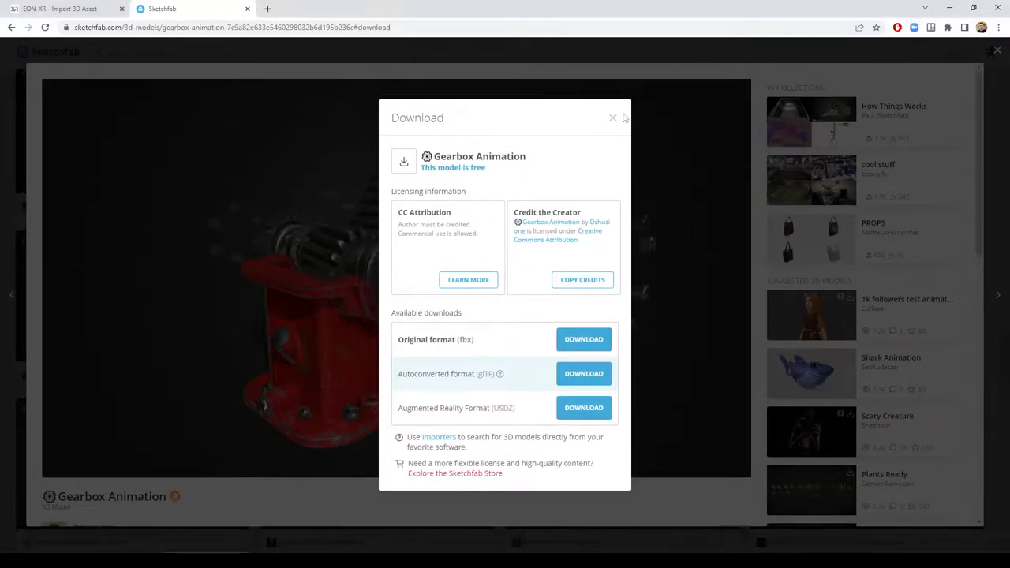
{"action": "left_click", "coordinate": [59, 9]}
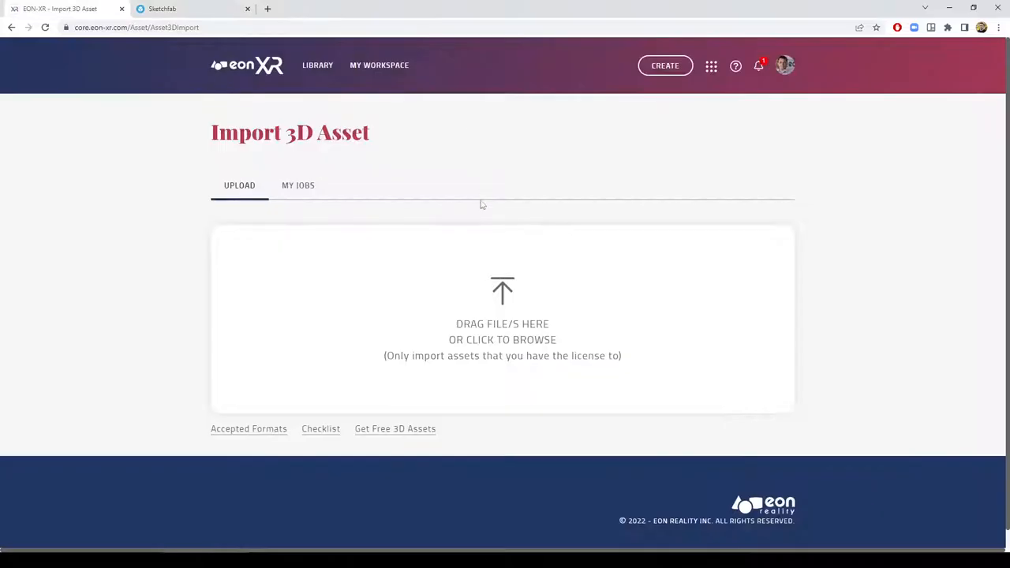
{"action": "mouse_move", "coordinate": [502, 300]}
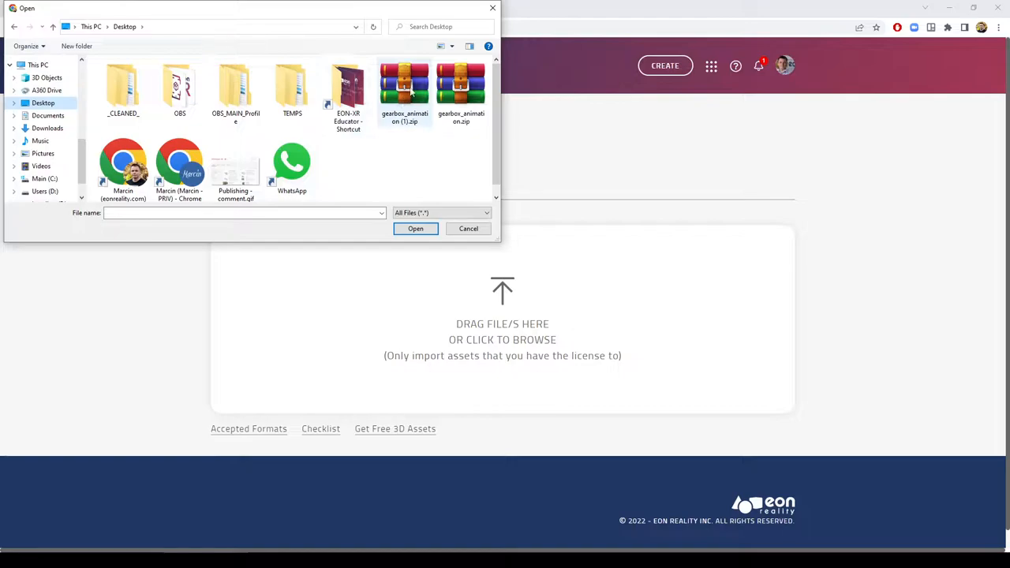
- Load gearbox_animation (1).zip and unpack it into its nine glTF scene and texture files
{"action": "double_click", "coordinate": [405, 90]}
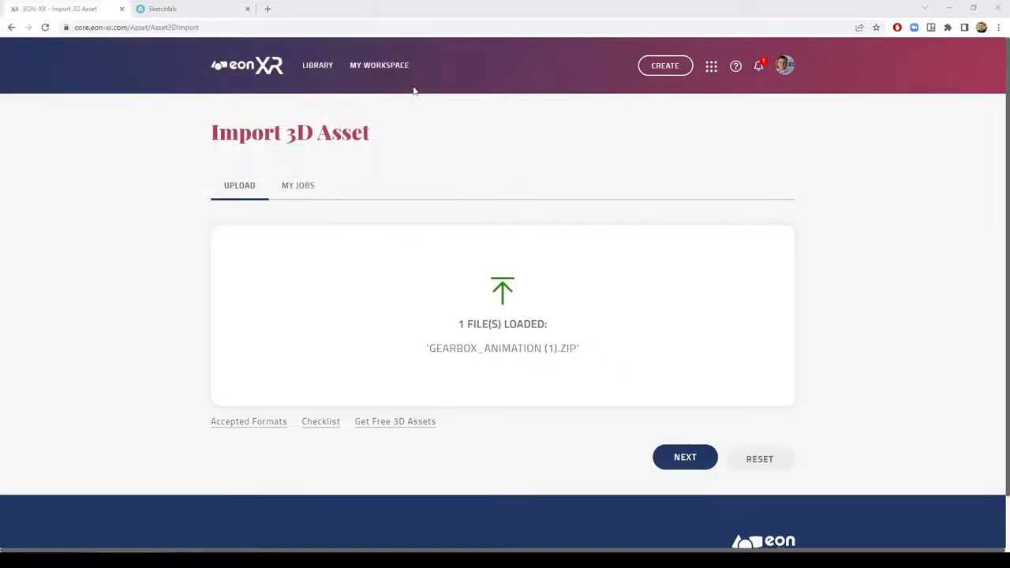
{"action": "left_click", "coordinate": [684, 458]}
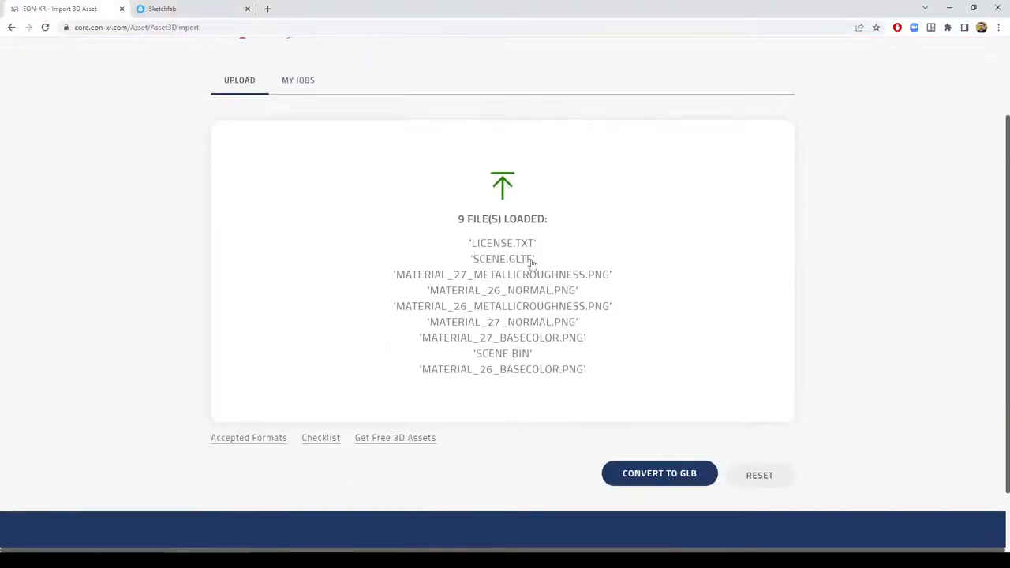
{"action": "mouse_move", "coordinate": [528, 243]}
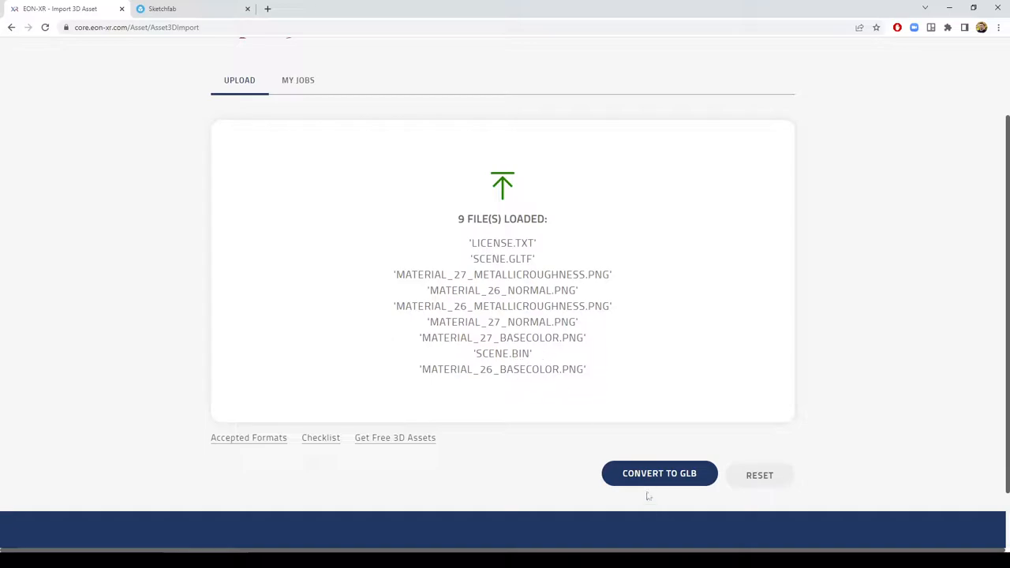
- Convert to GLB, paste the CC BY 4.0 credit, pick Equipment & Gadgets, dismiss the error
{"action": "left_click", "coordinate": [659, 474]}
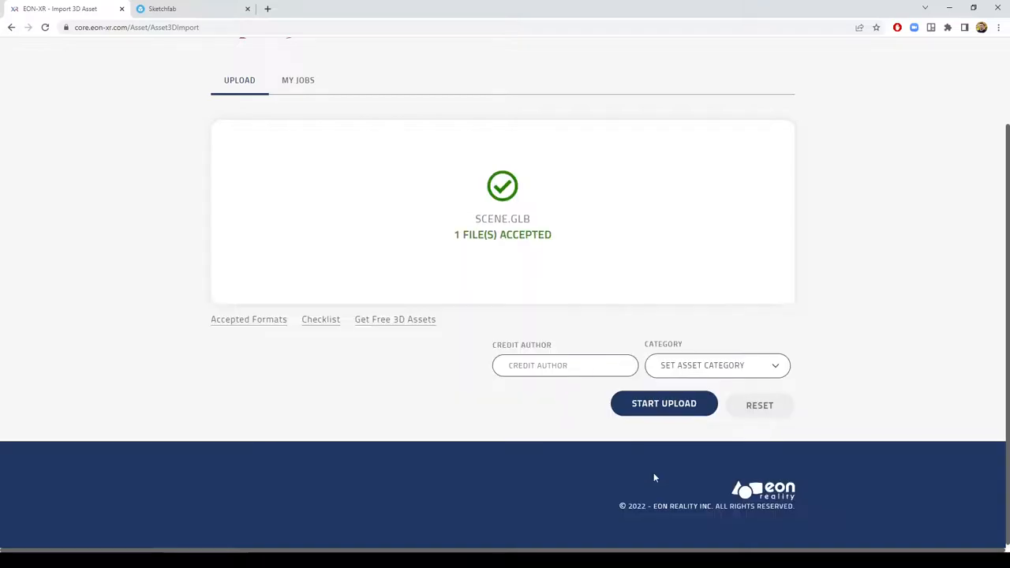
{"action": "type", "text": "ONS ORG/LICENSES/BY/4.0/"}
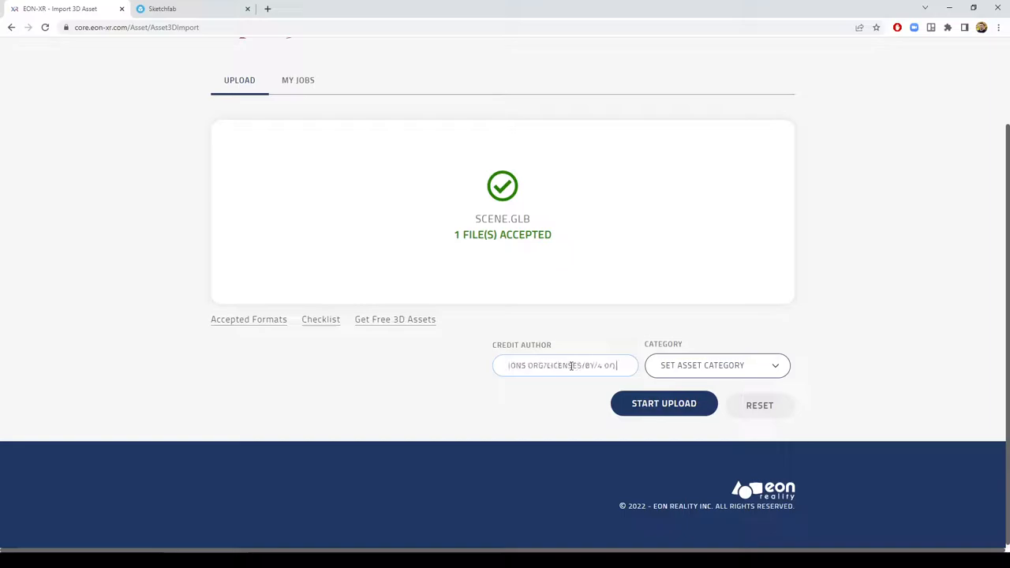
{"action": "left_click", "coordinate": [715, 366]}
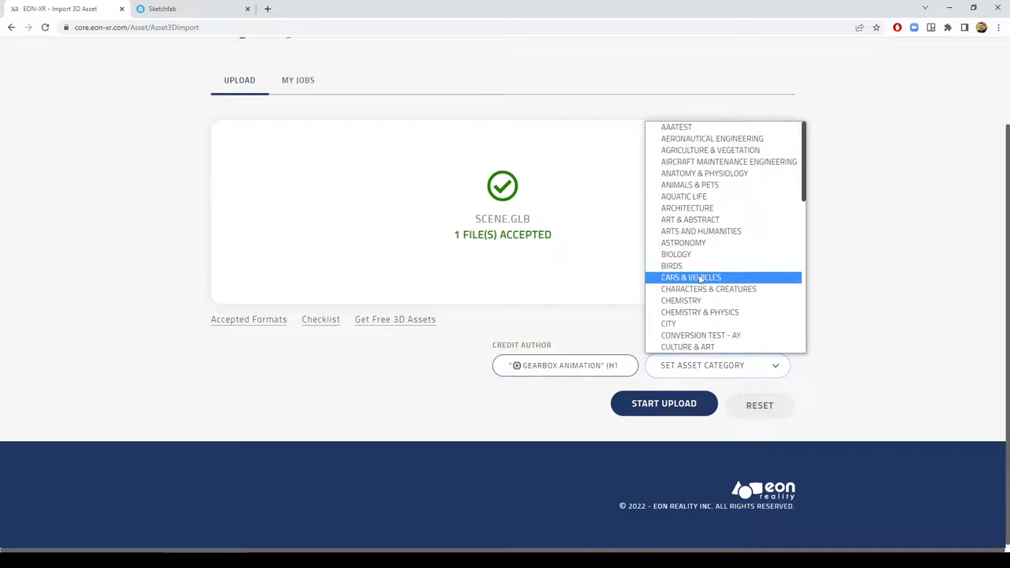
{"action": "mouse_move", "coordinate": [728, 162]}
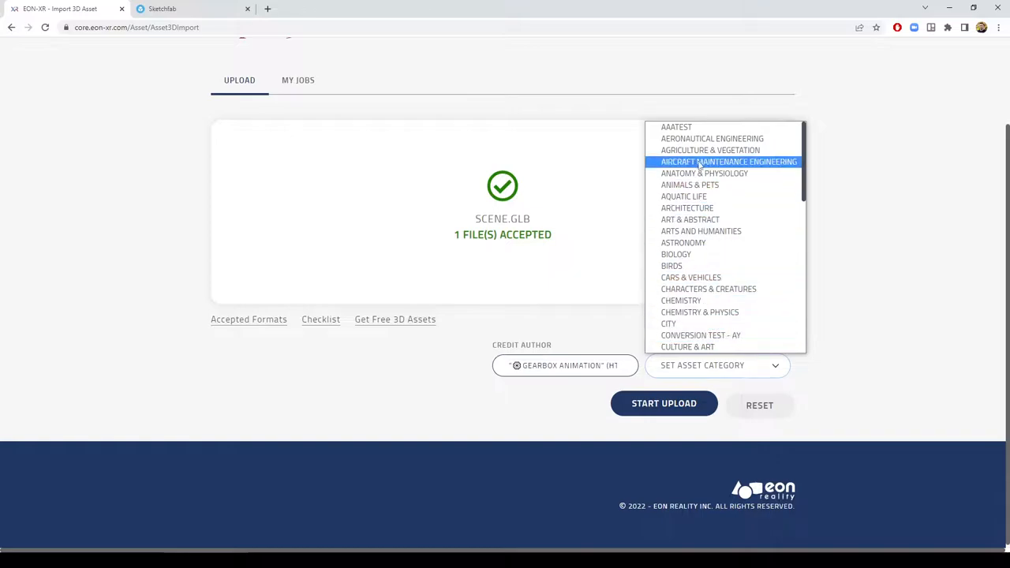
{"action": "scroll", "scroll_direction": "down", "scroll_amount": 3}
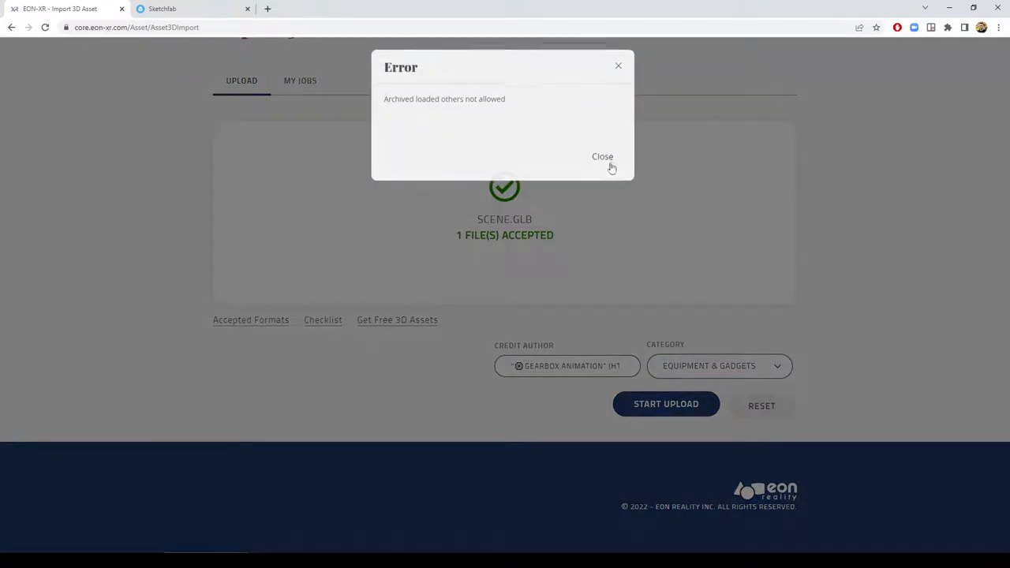
{"action": "left_click", "coordinate": [602, 156]}
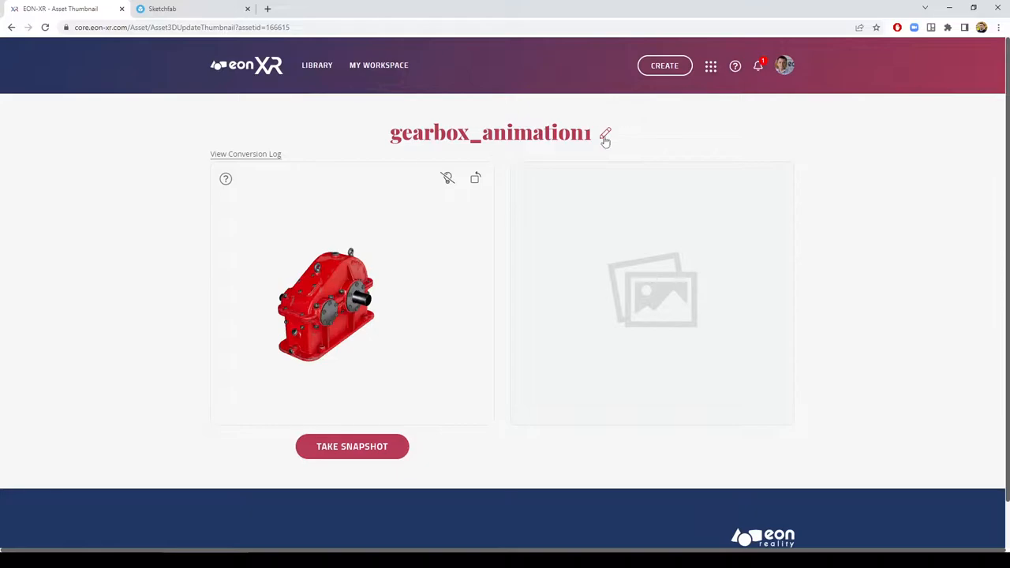
- Rename the imported asset 'Simple Gearbox' and set a red gearbox snapshot as its thumbnail
{"action": "left_click", "coordinate": [605, 135]}
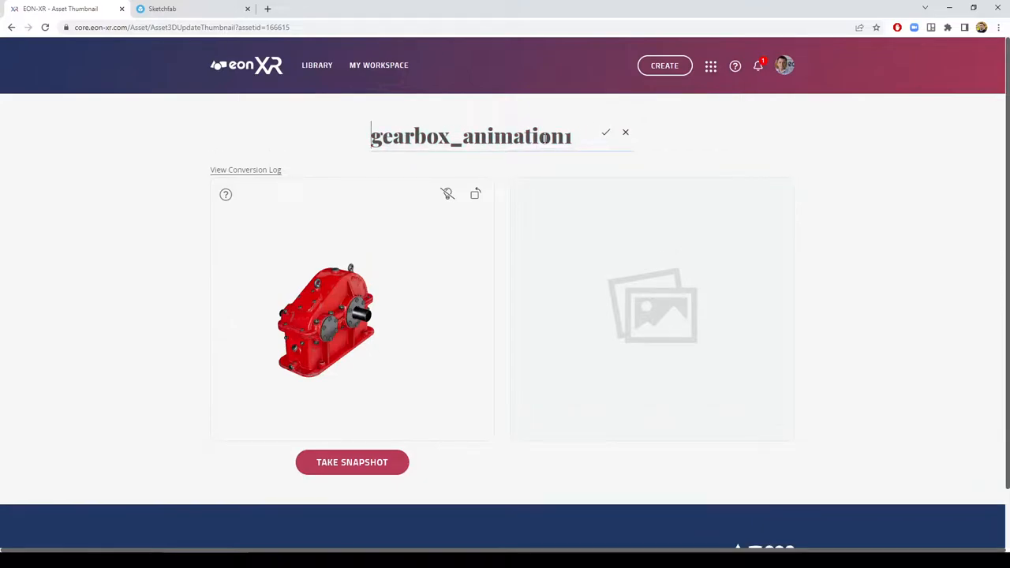
{"action": "type", "text": "Simpl"}
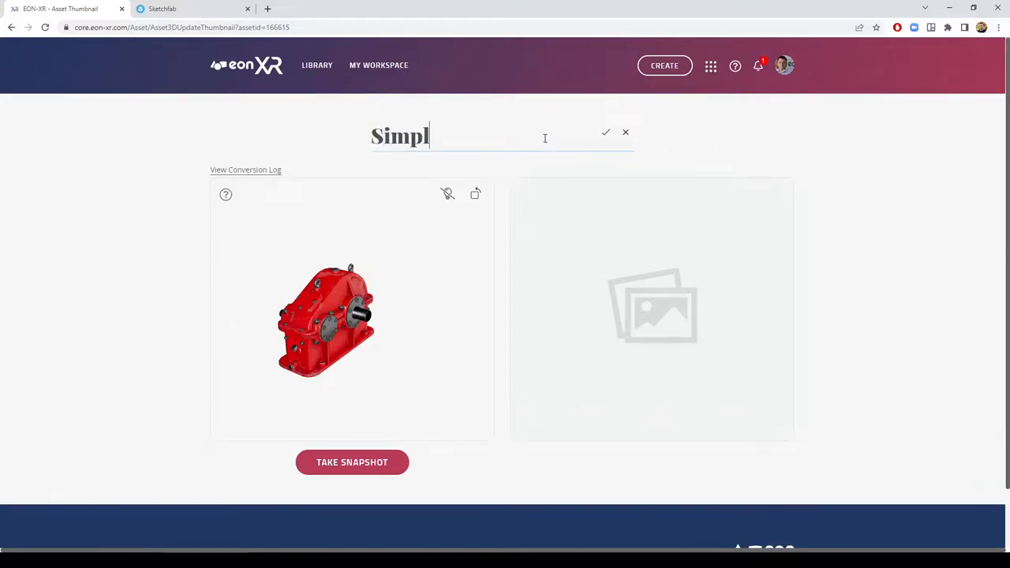
{"action": "type", "text": "e G"}
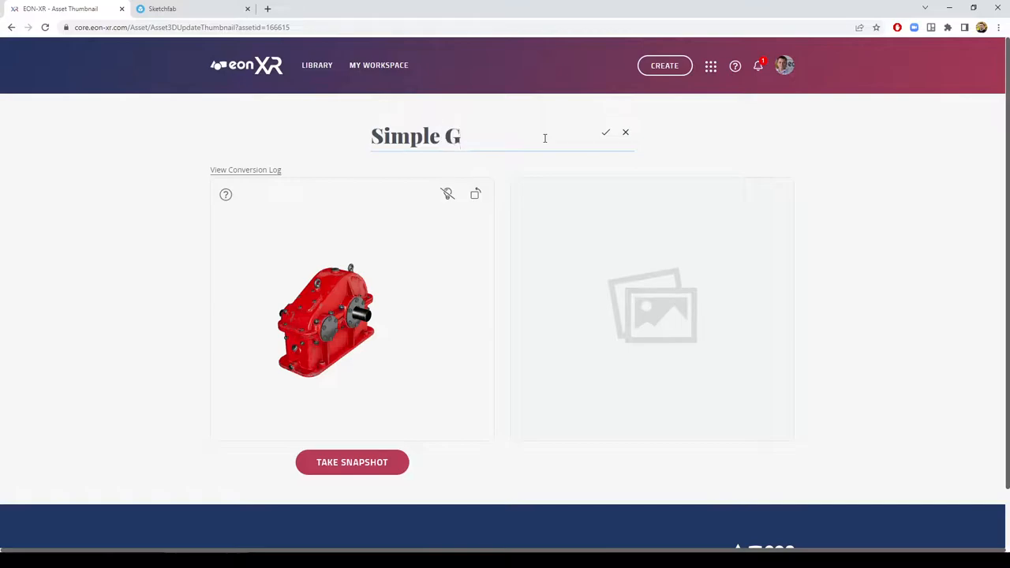
{"action": "type", "text": "earbox"}
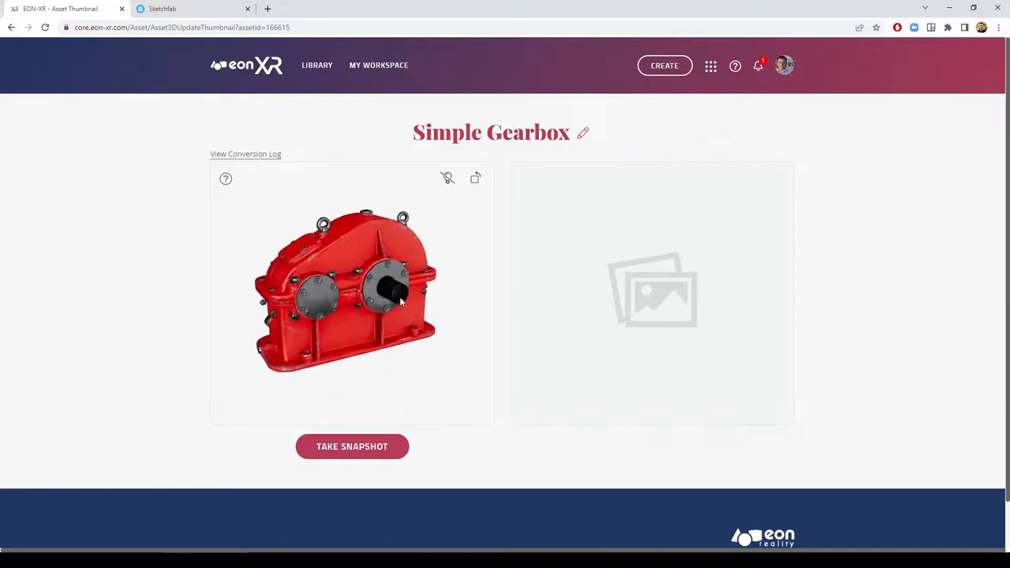
{"action": "left_click", "coordinate": [352, 445]}
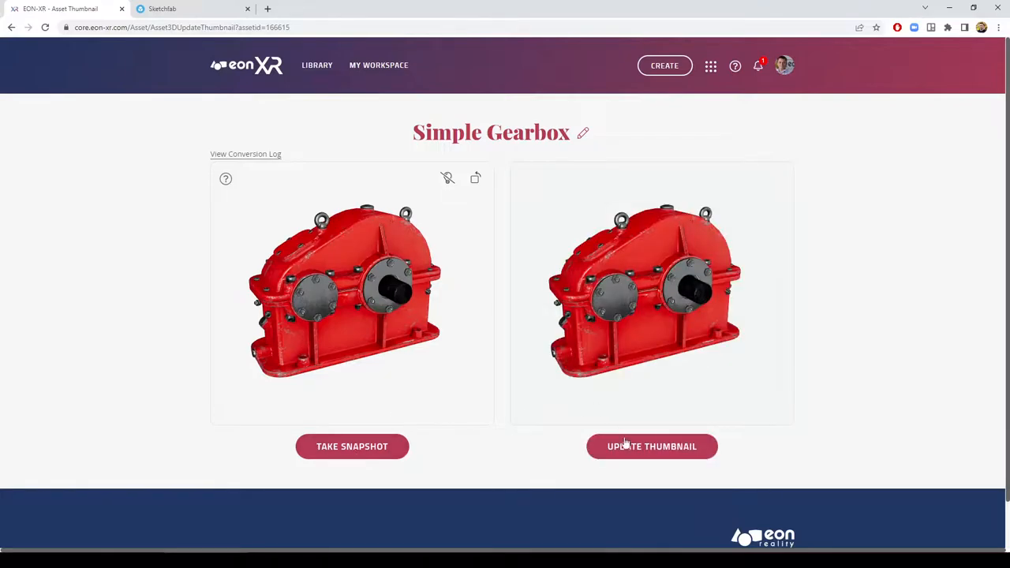
{"action": "left_click", "coordinate": [652, 446]}
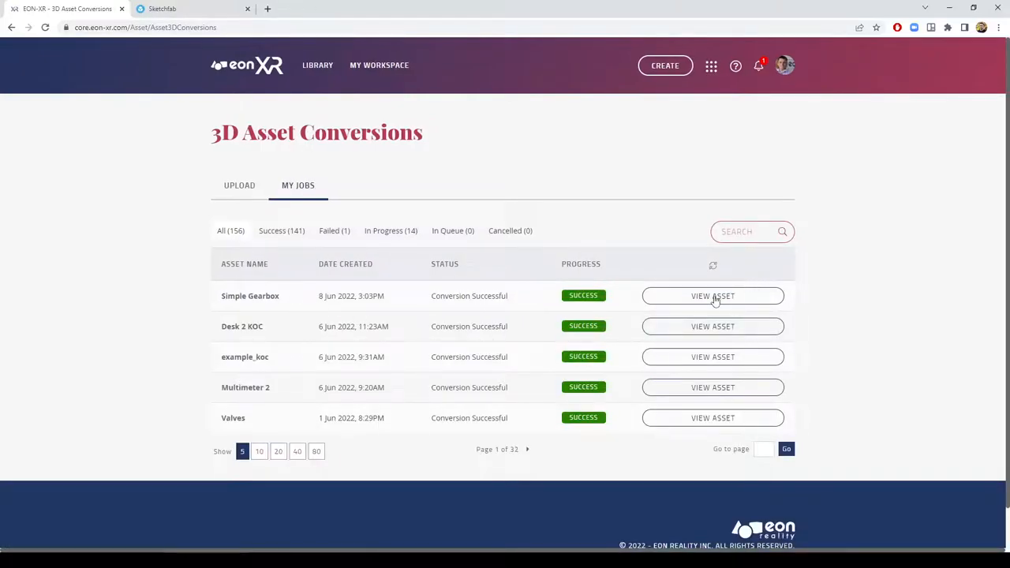
- Open Simple Gearbox's asset page and scroll through its overview and GLB Sources sections
{"action": "left_click", "coordinate": [712, 296]}
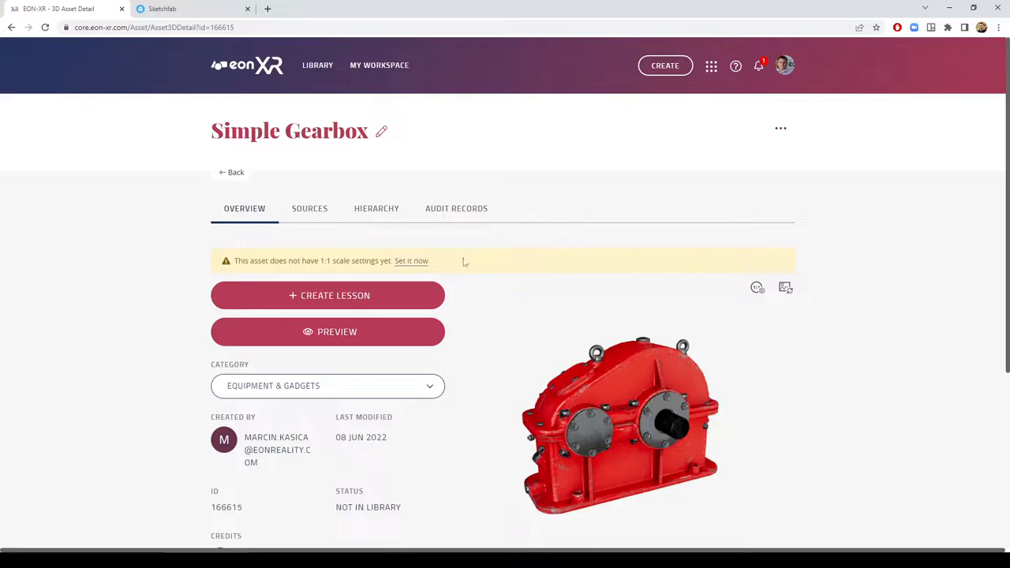
{"action": "scroll", "scroll_direction": "down", "scroll_amount": 3}
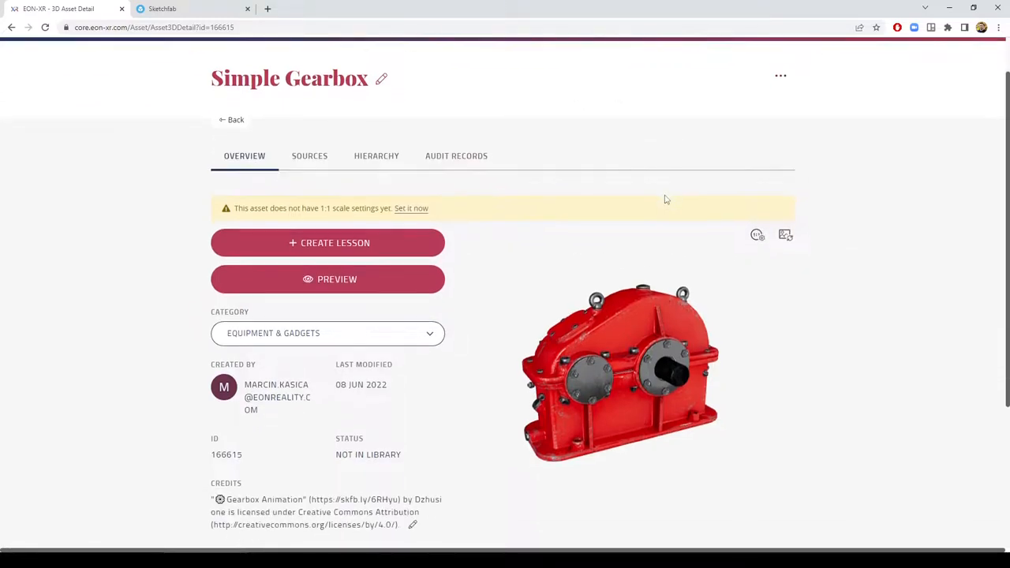
{"action": "scroll", "scroll_direction": "down", "scroll_amount": 3}
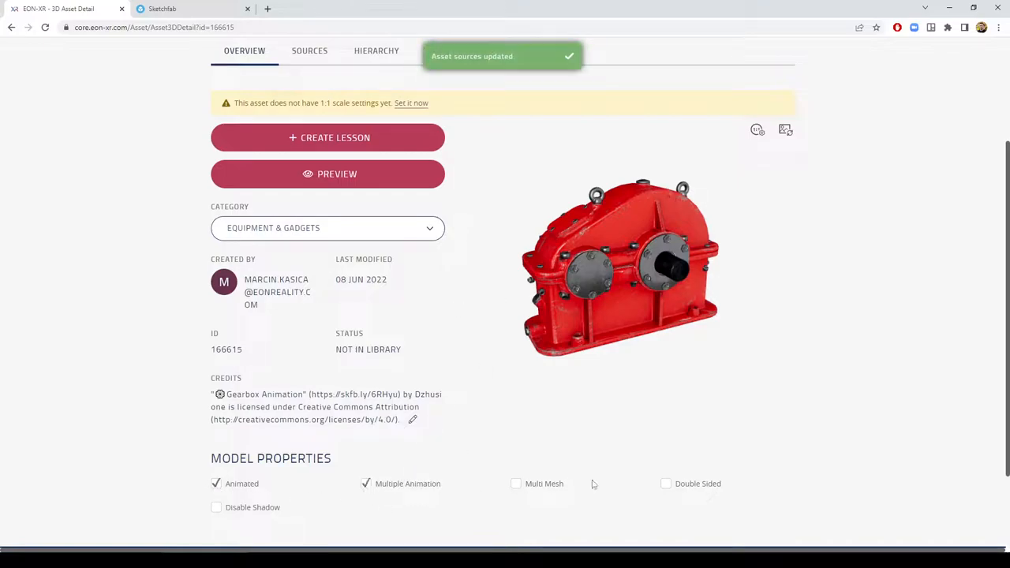
{"action": "scroll", "scroll_direction": "up", "scroll_amount": 3}
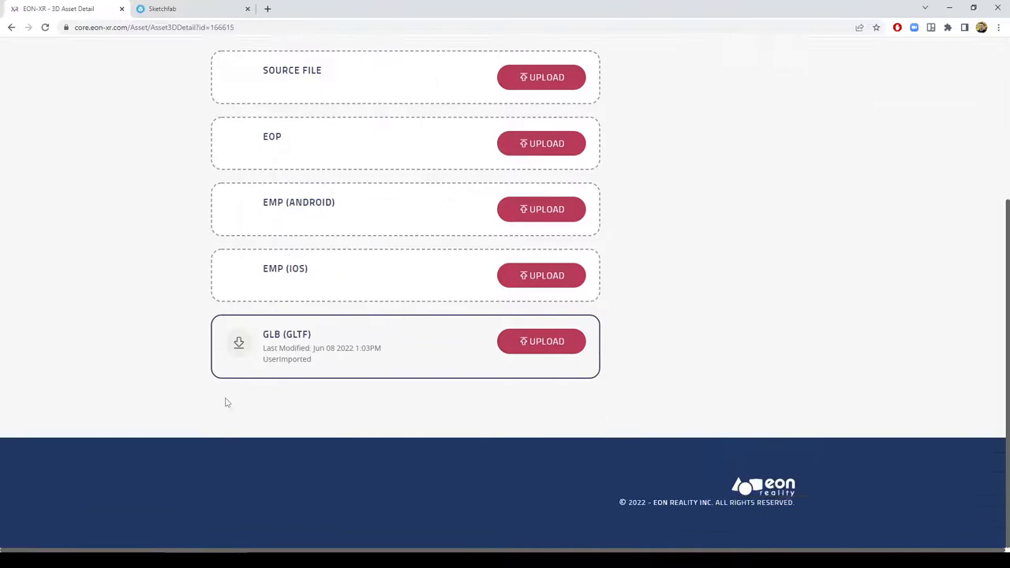
{"action": "mouse_move", "coordinate": [239, 344]}
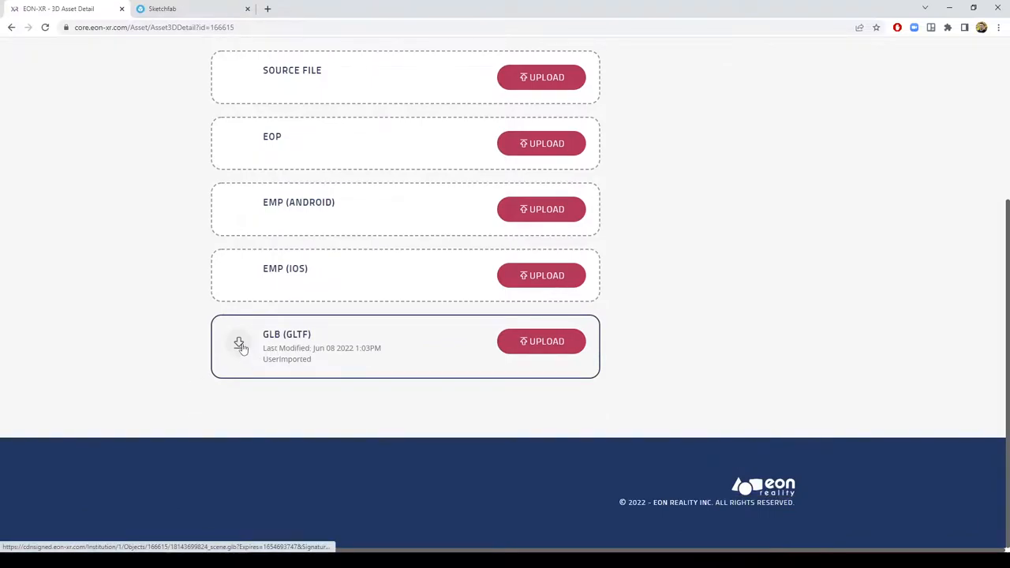
{"action": "scroll", "scroll_direction": "up", "scroll_amount": 3}
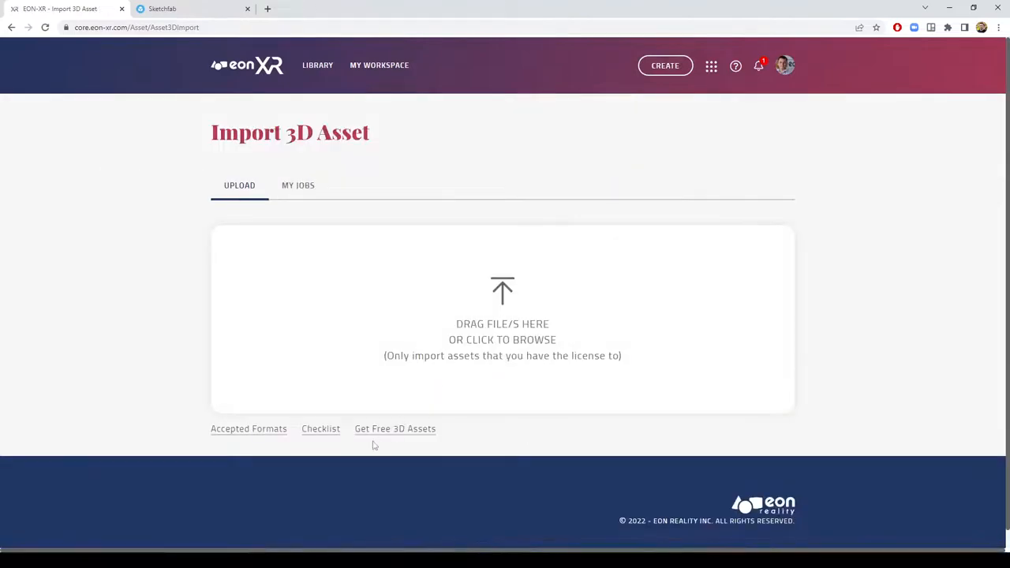
{"action": "mouse_move", "coordinate": [245, 435]}
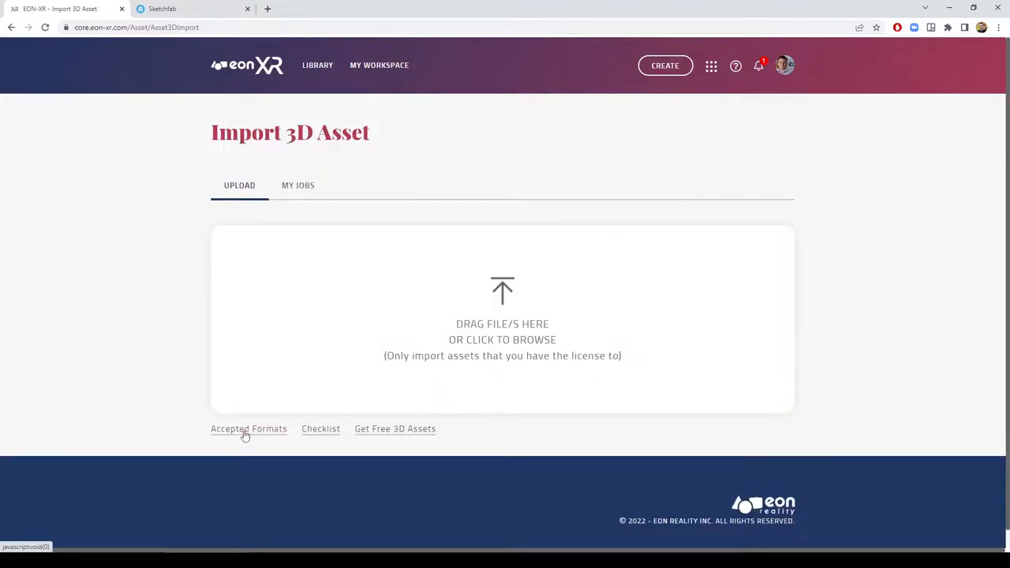
{"action": "mouse_move", "coordinate": [515, 260]}
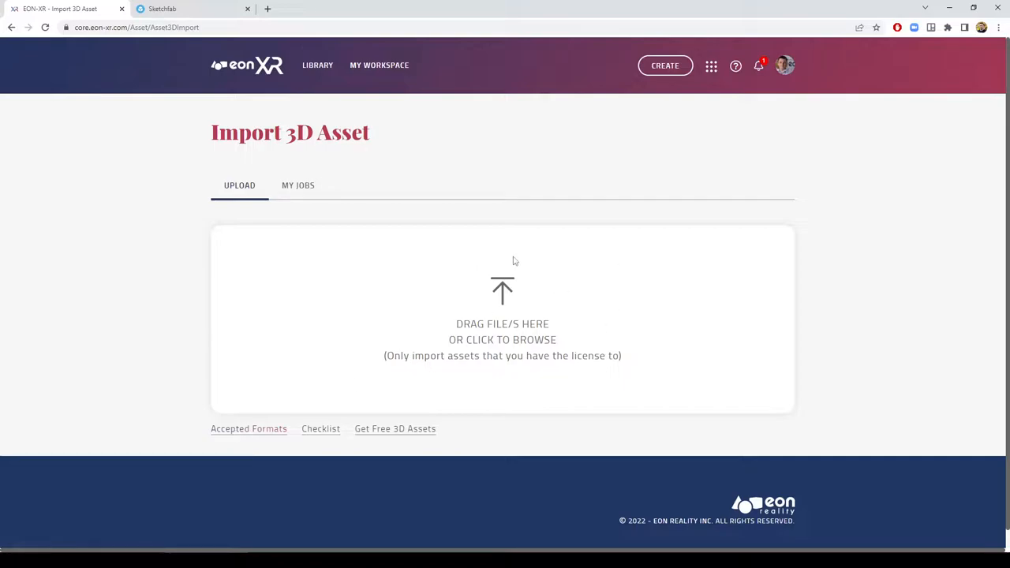